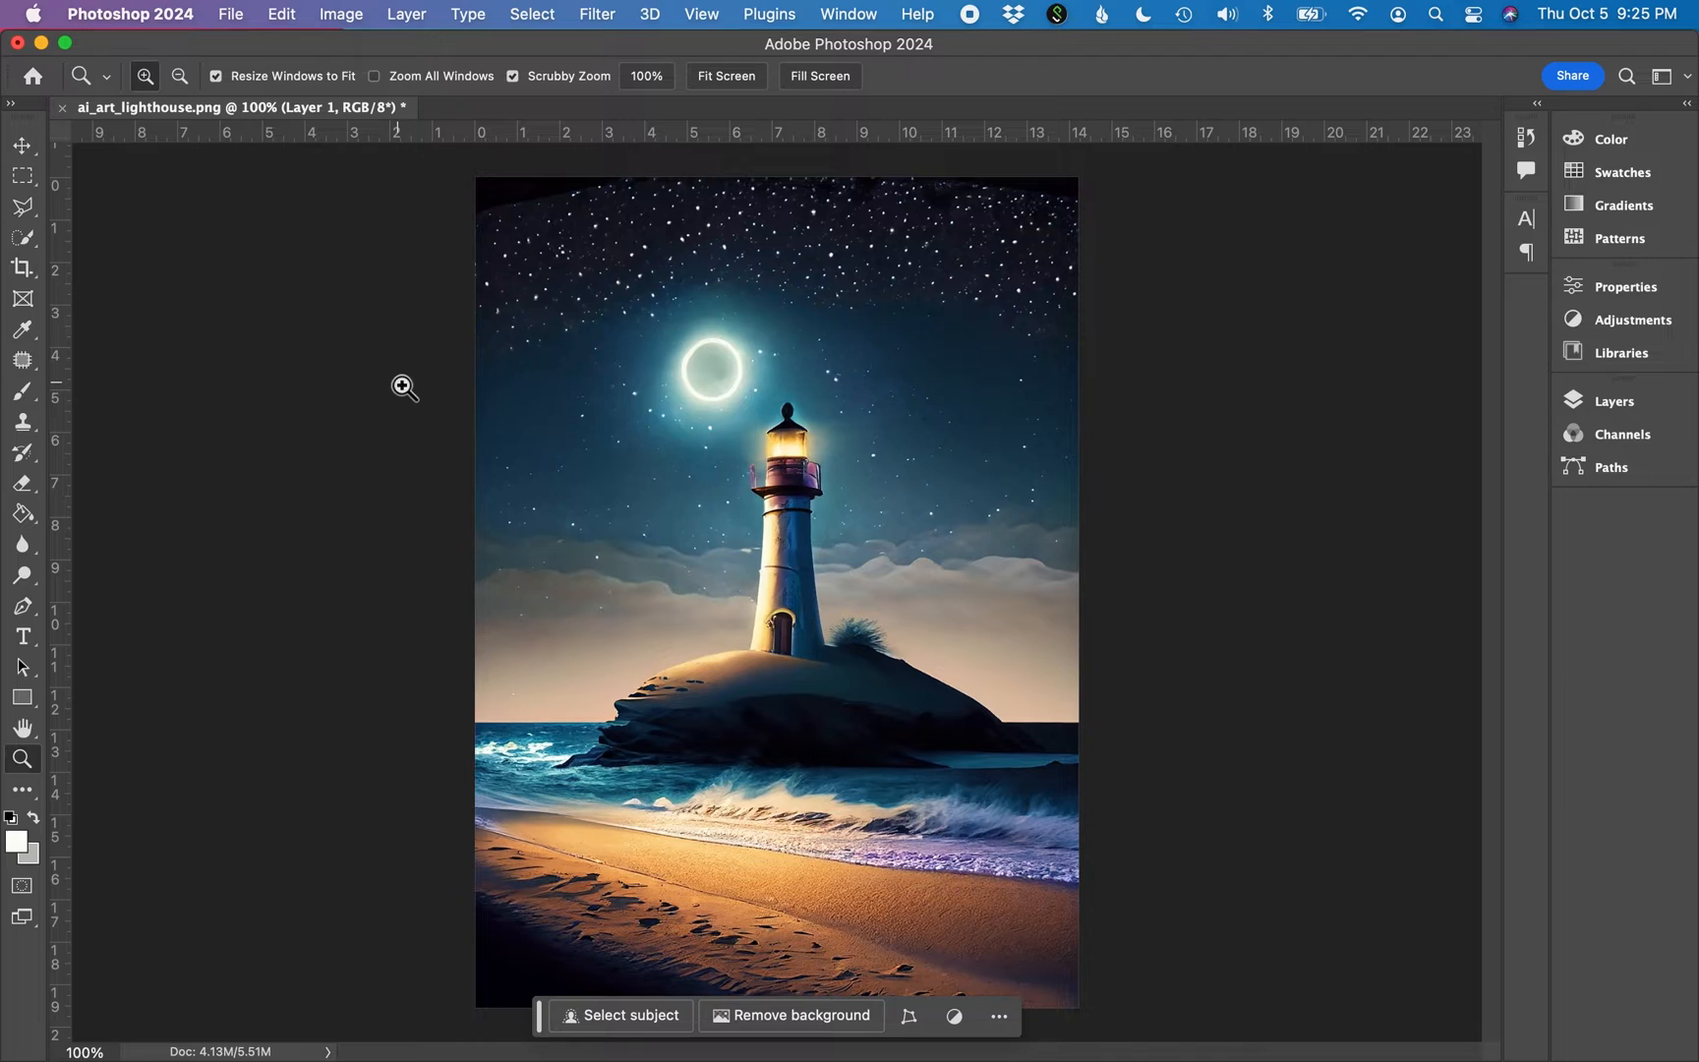
# Bring up Image Size for the lighthouse, showing 14.222 x 19.583 in at 72 ppi.
pyautogui.click(340, 14)
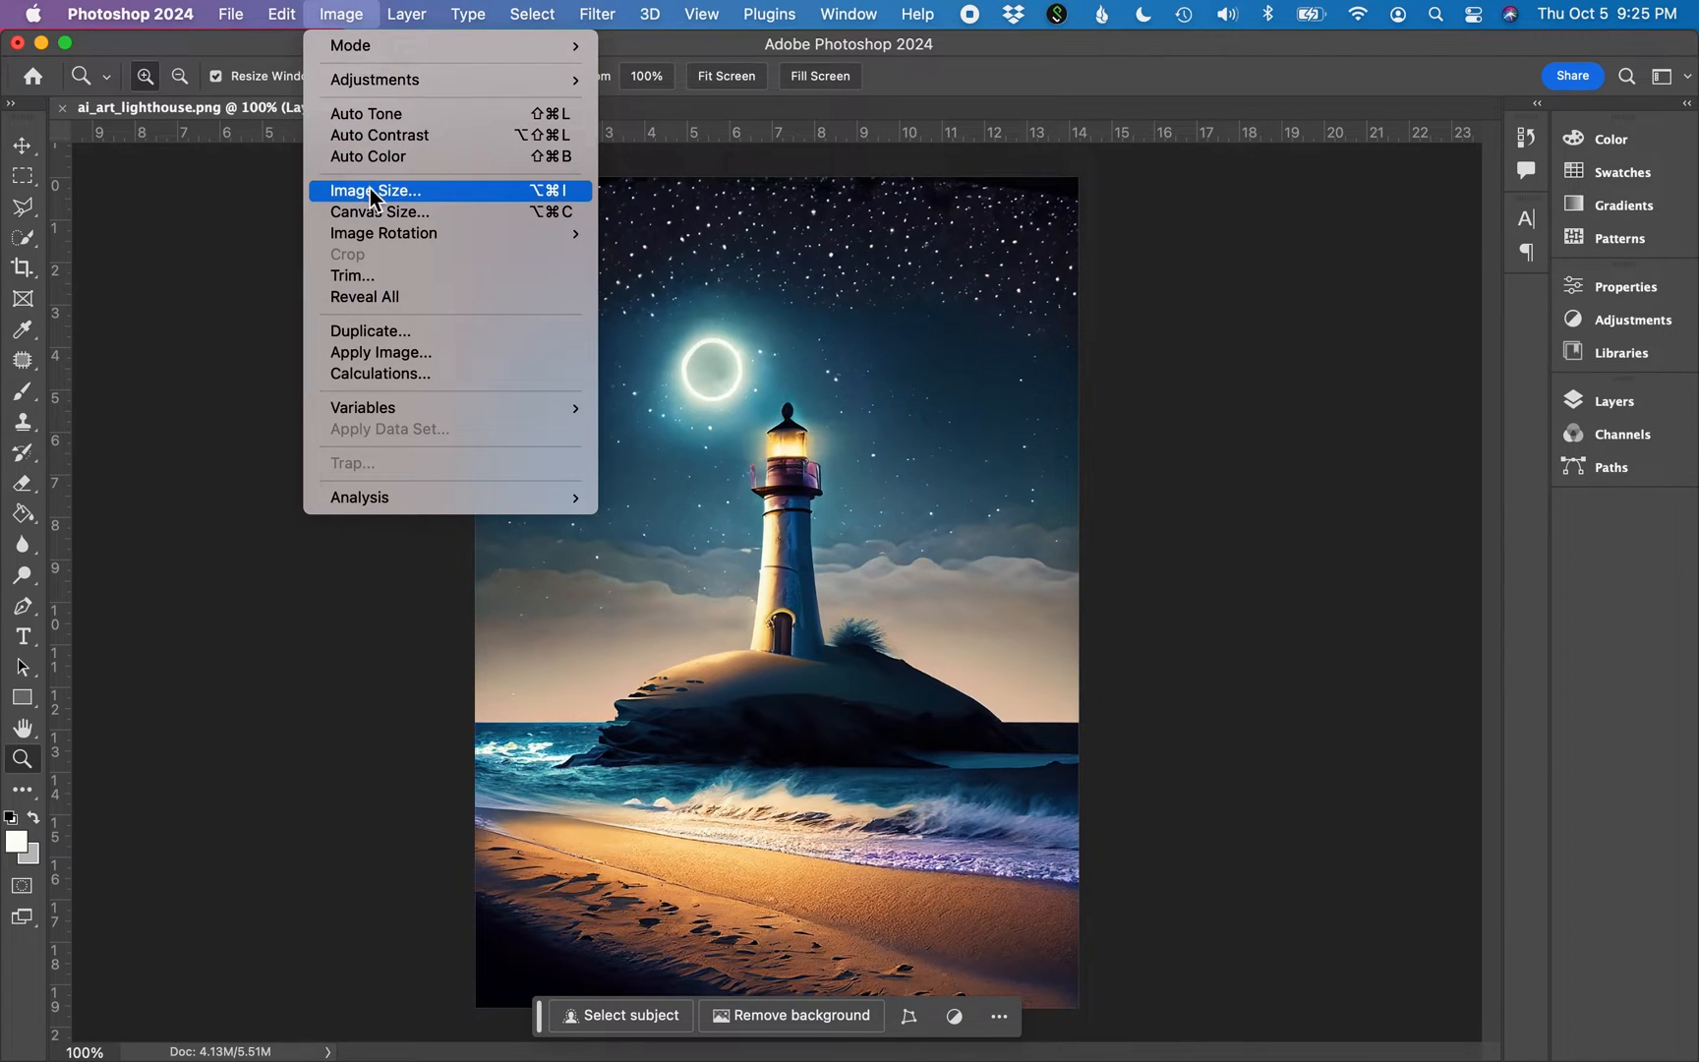
pyautogui.click(376, 191)
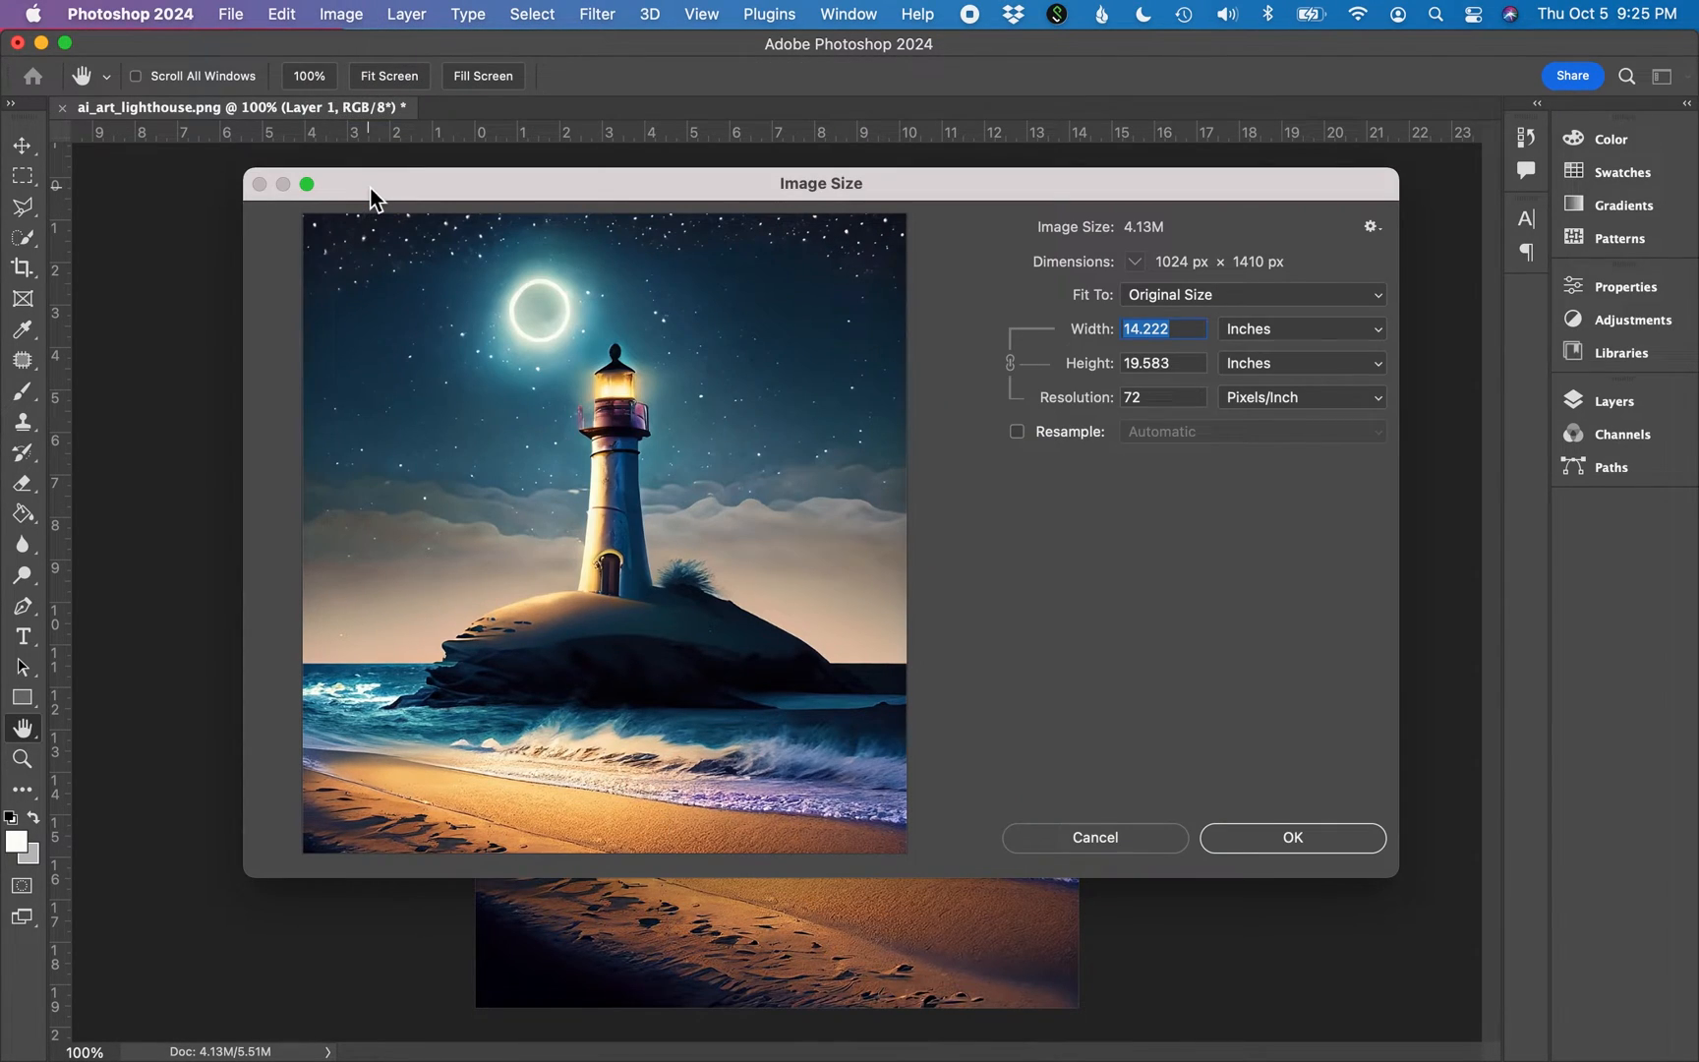
pyautogui.moveTo(1101, 196)
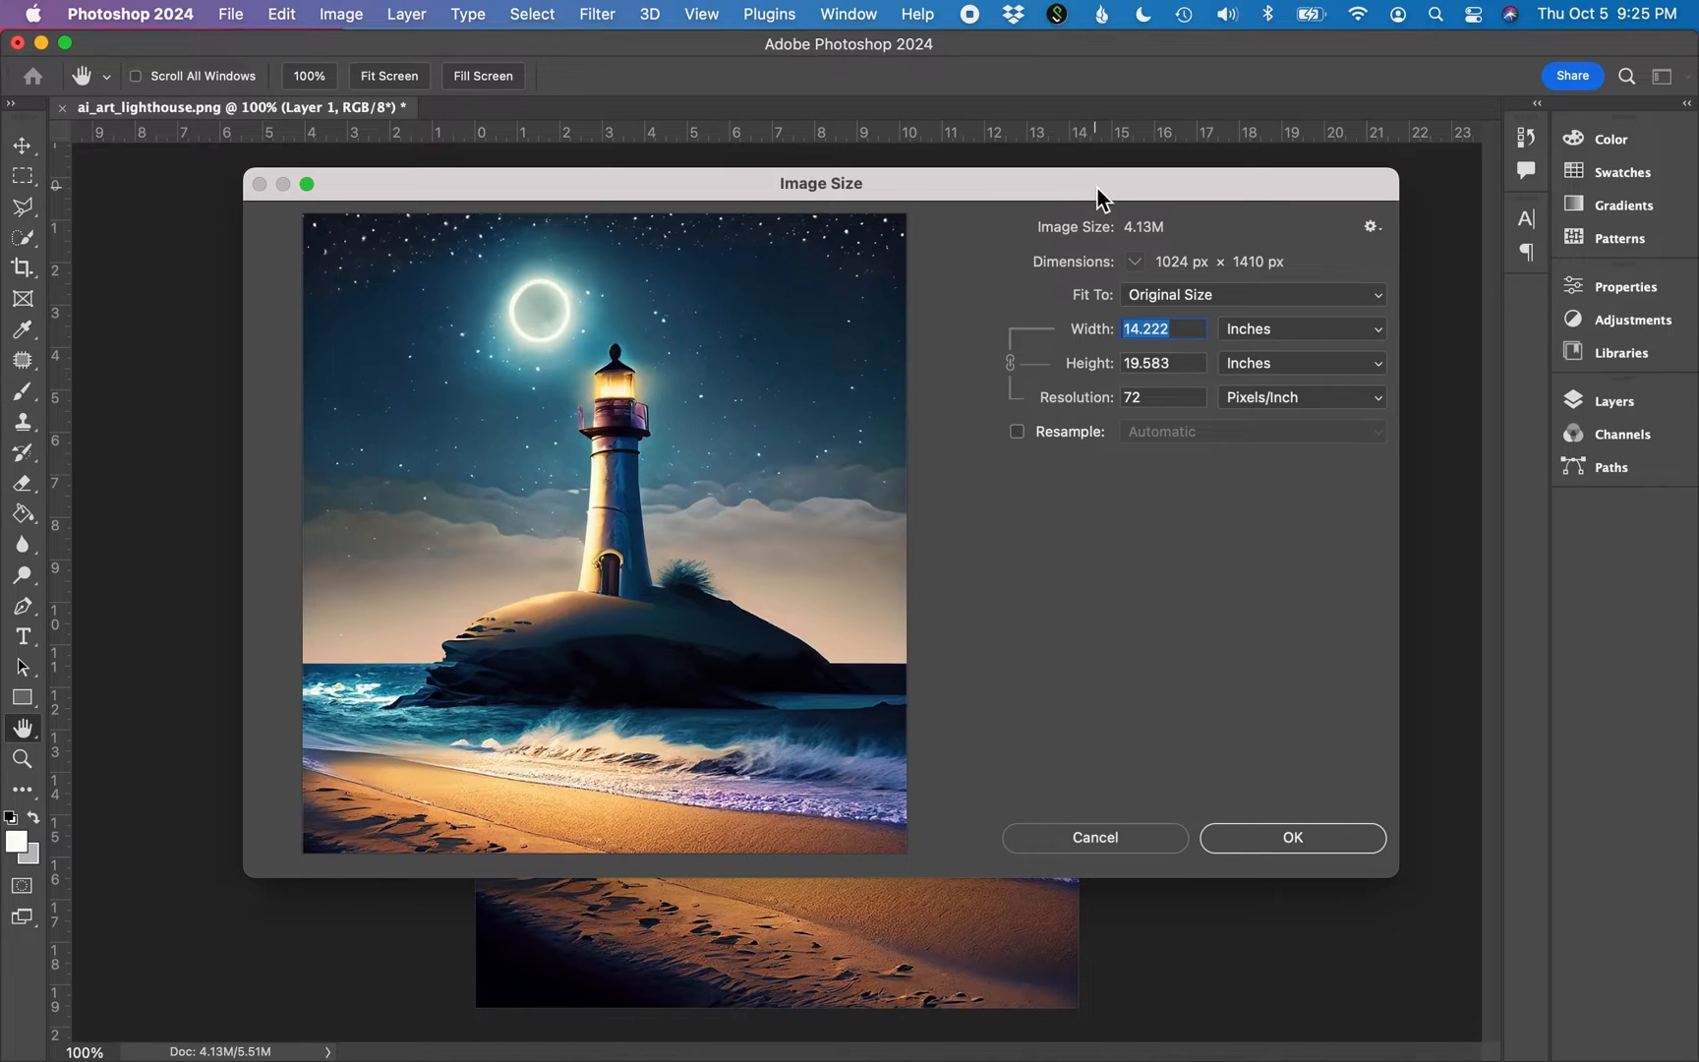
pyautogui.moveTo(1121, 503)
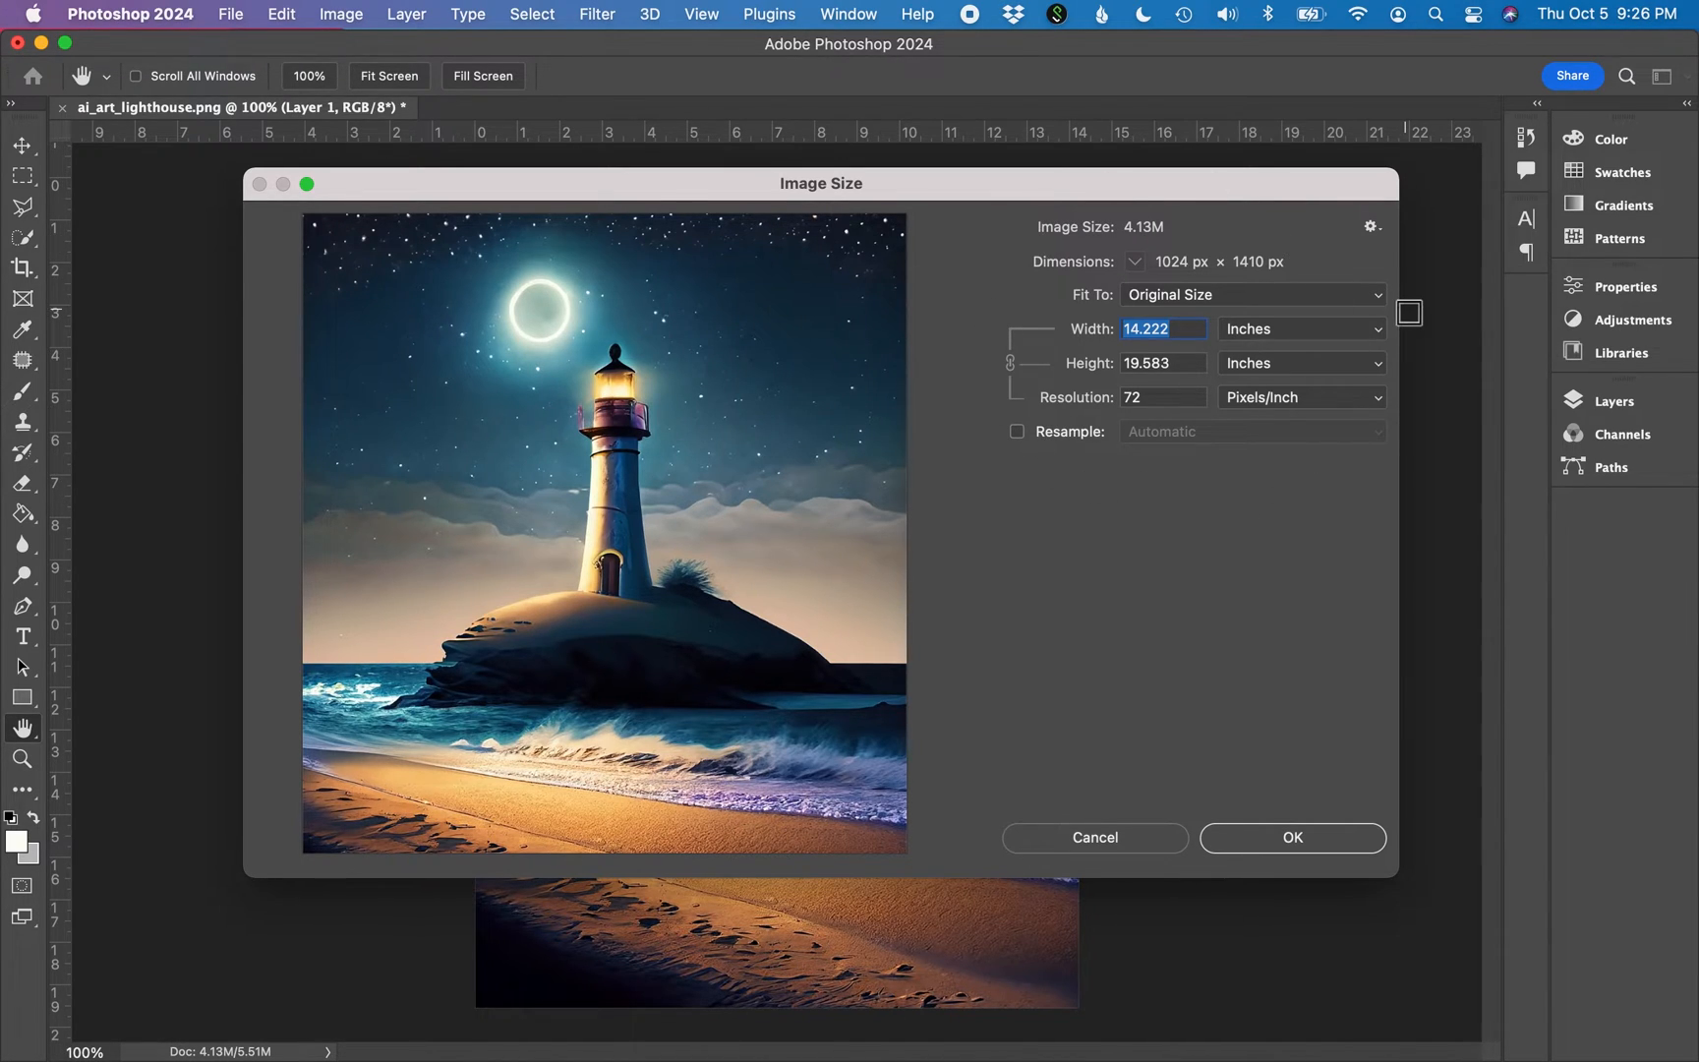
pyautogui.moveTo(1163, 279)
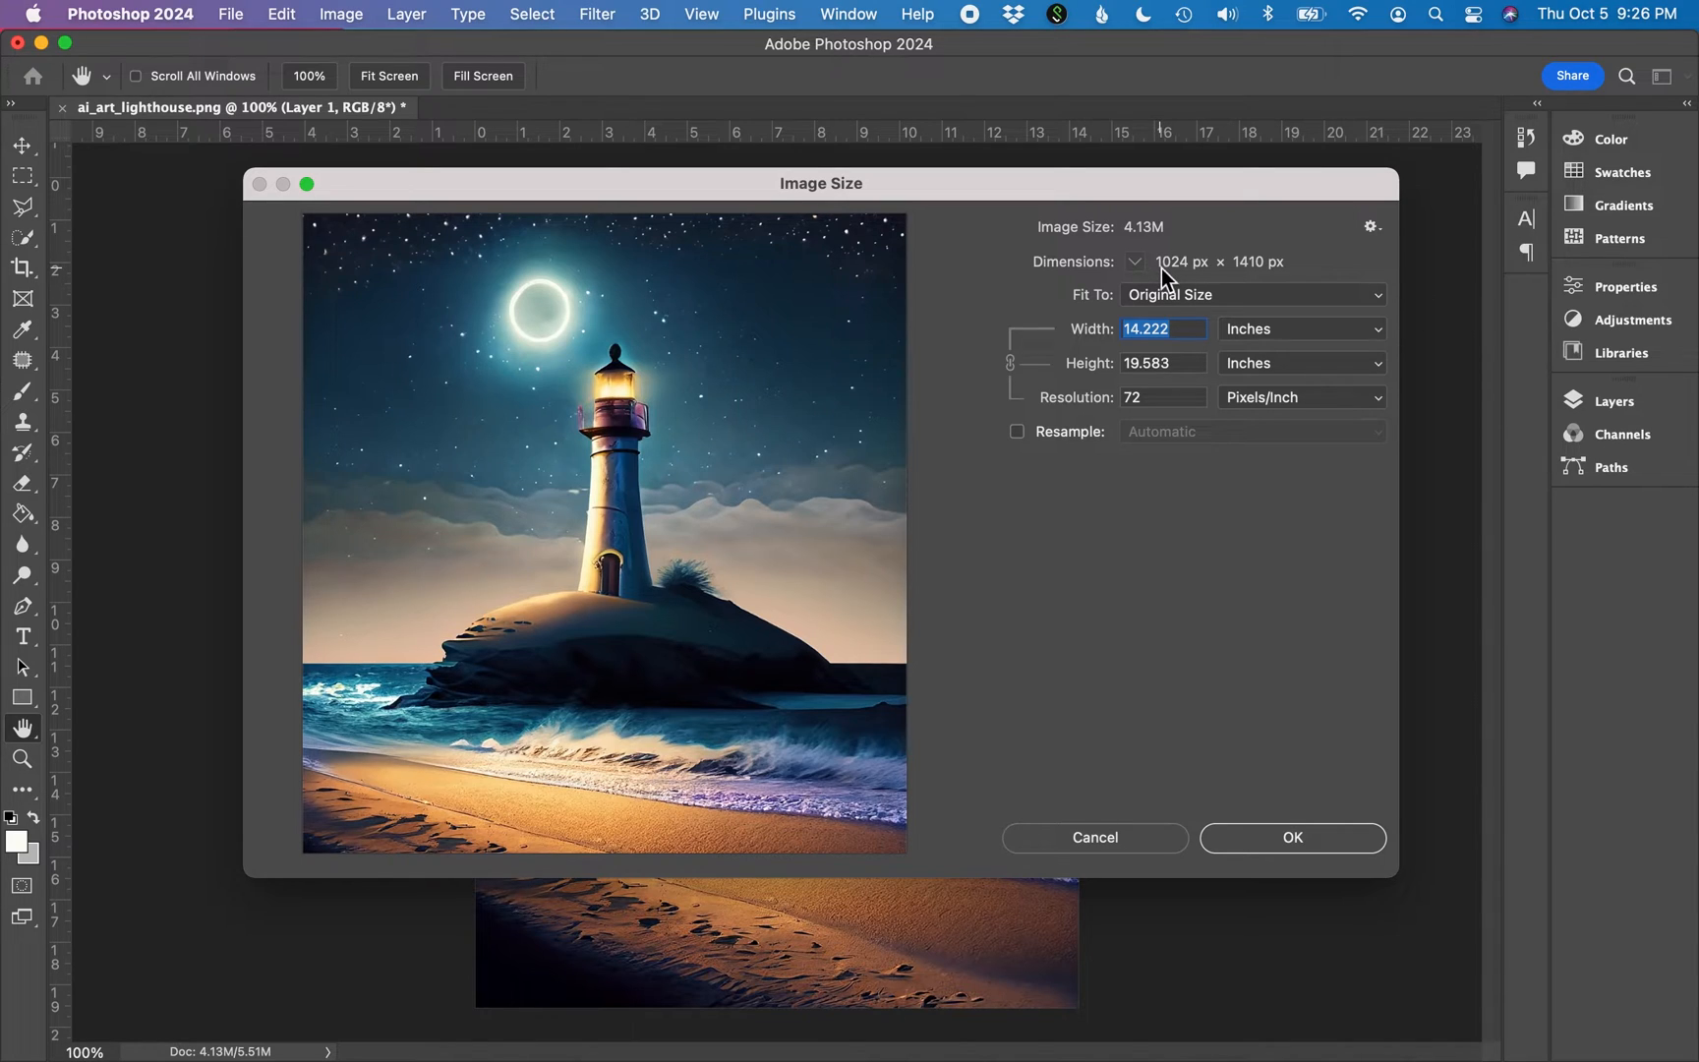
pyautogui.moveTo(1240, 279)
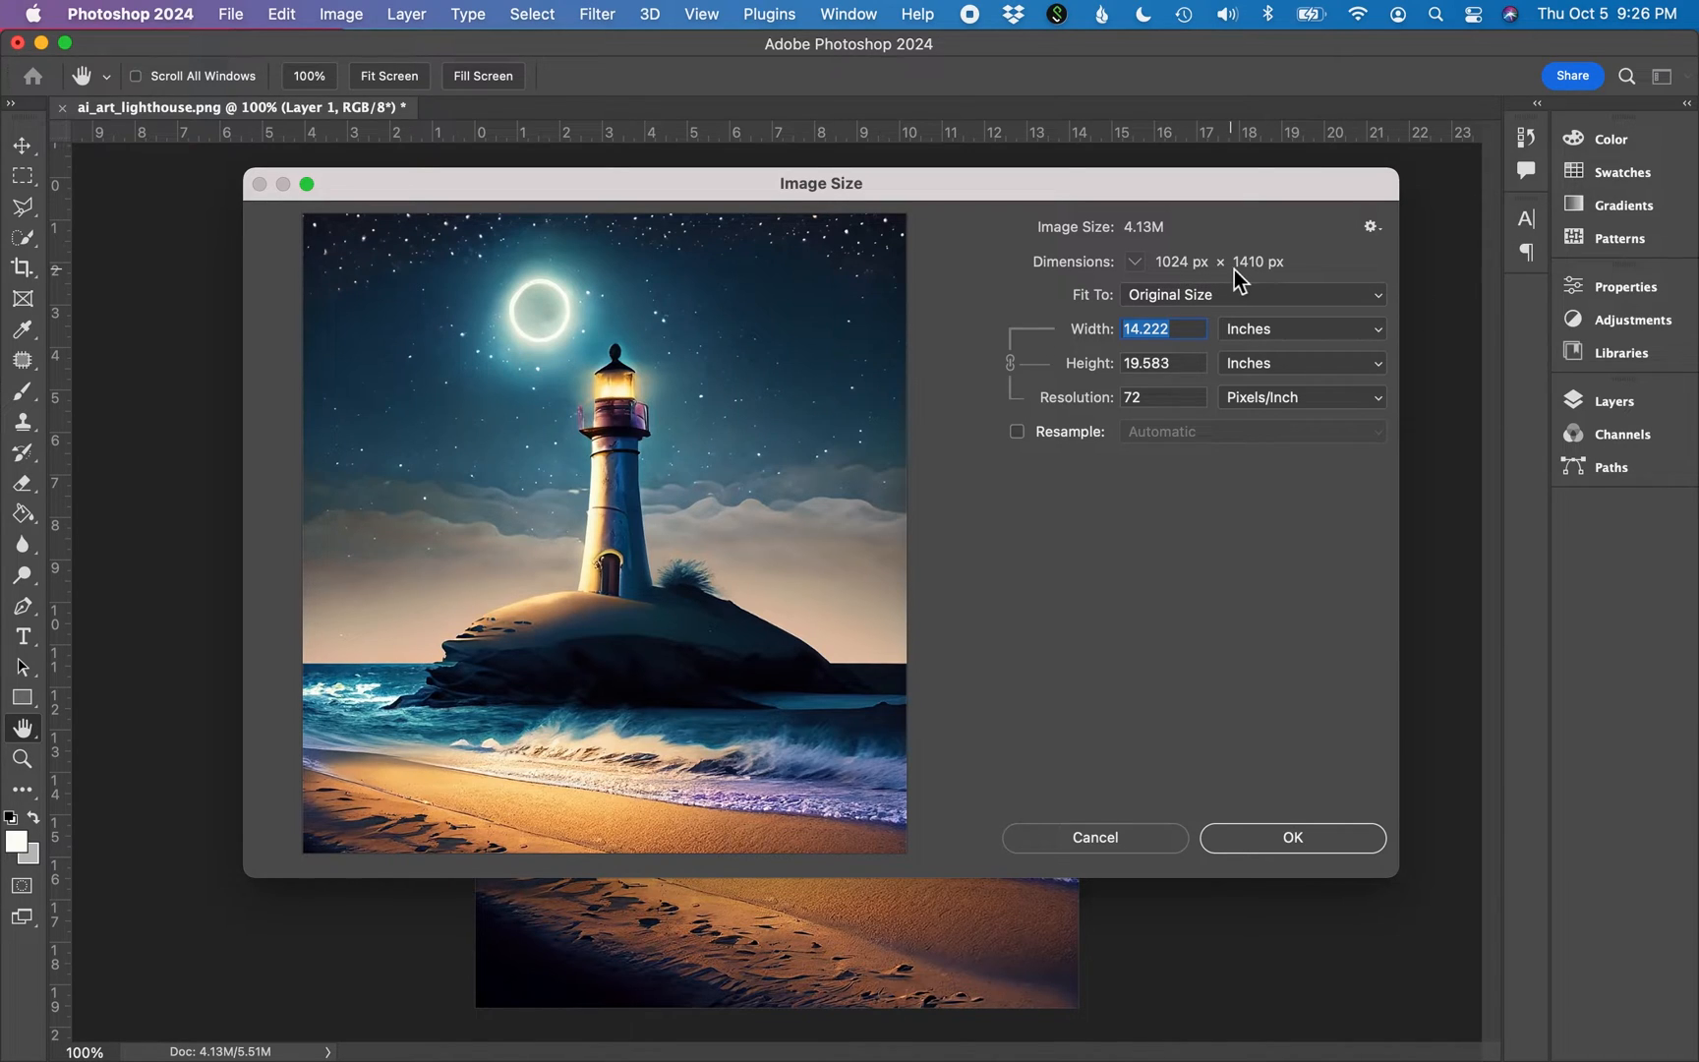
pyautogui.moveTo(1291, 278)
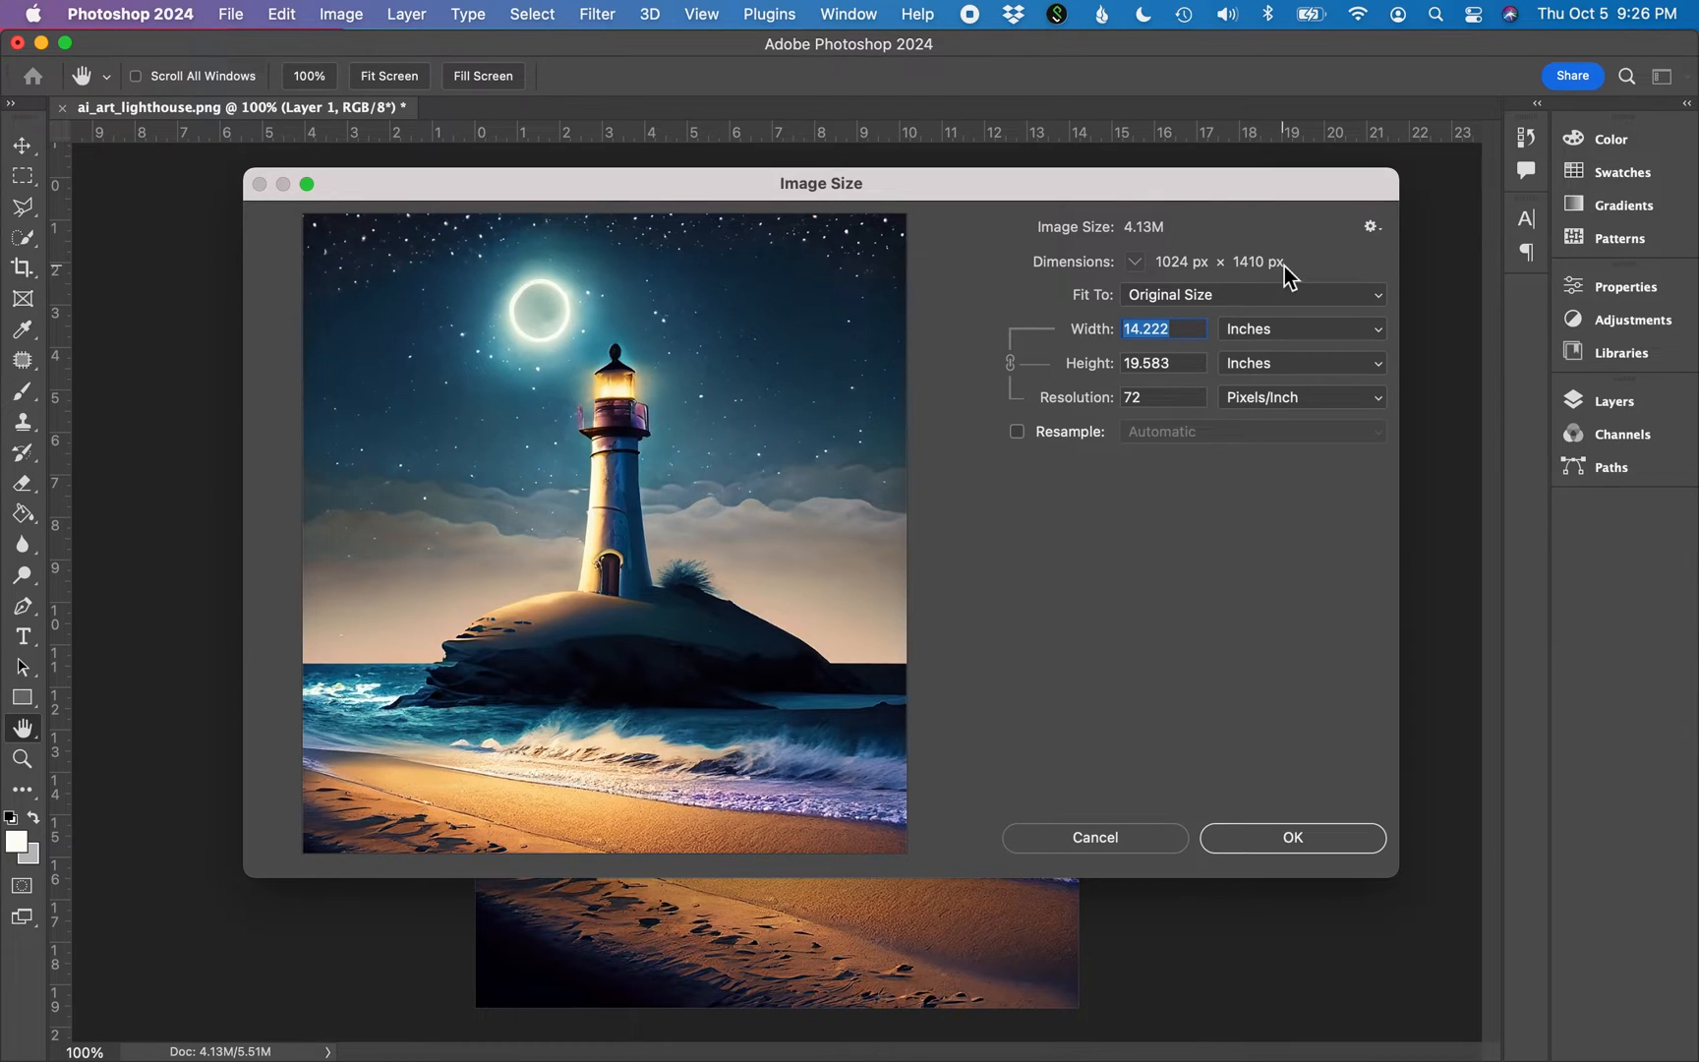
pyautogui.moveTo(1220, 482)
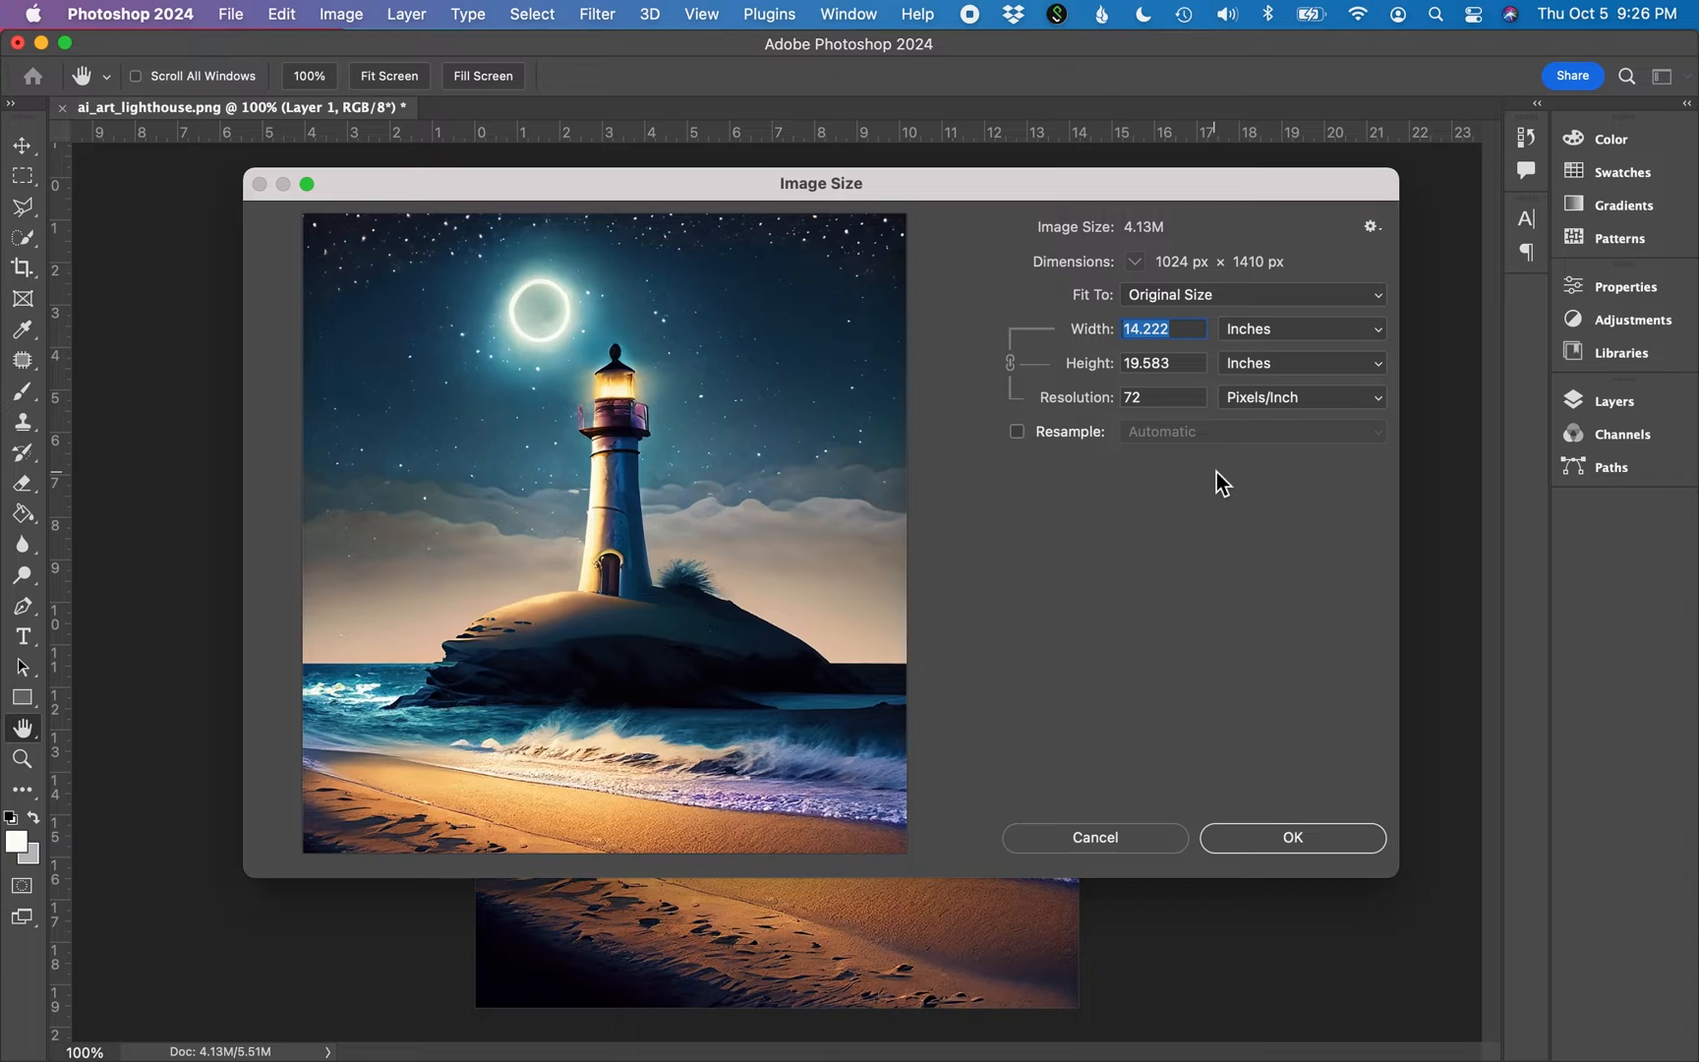
pyautogui.moveTo(1249, 616)
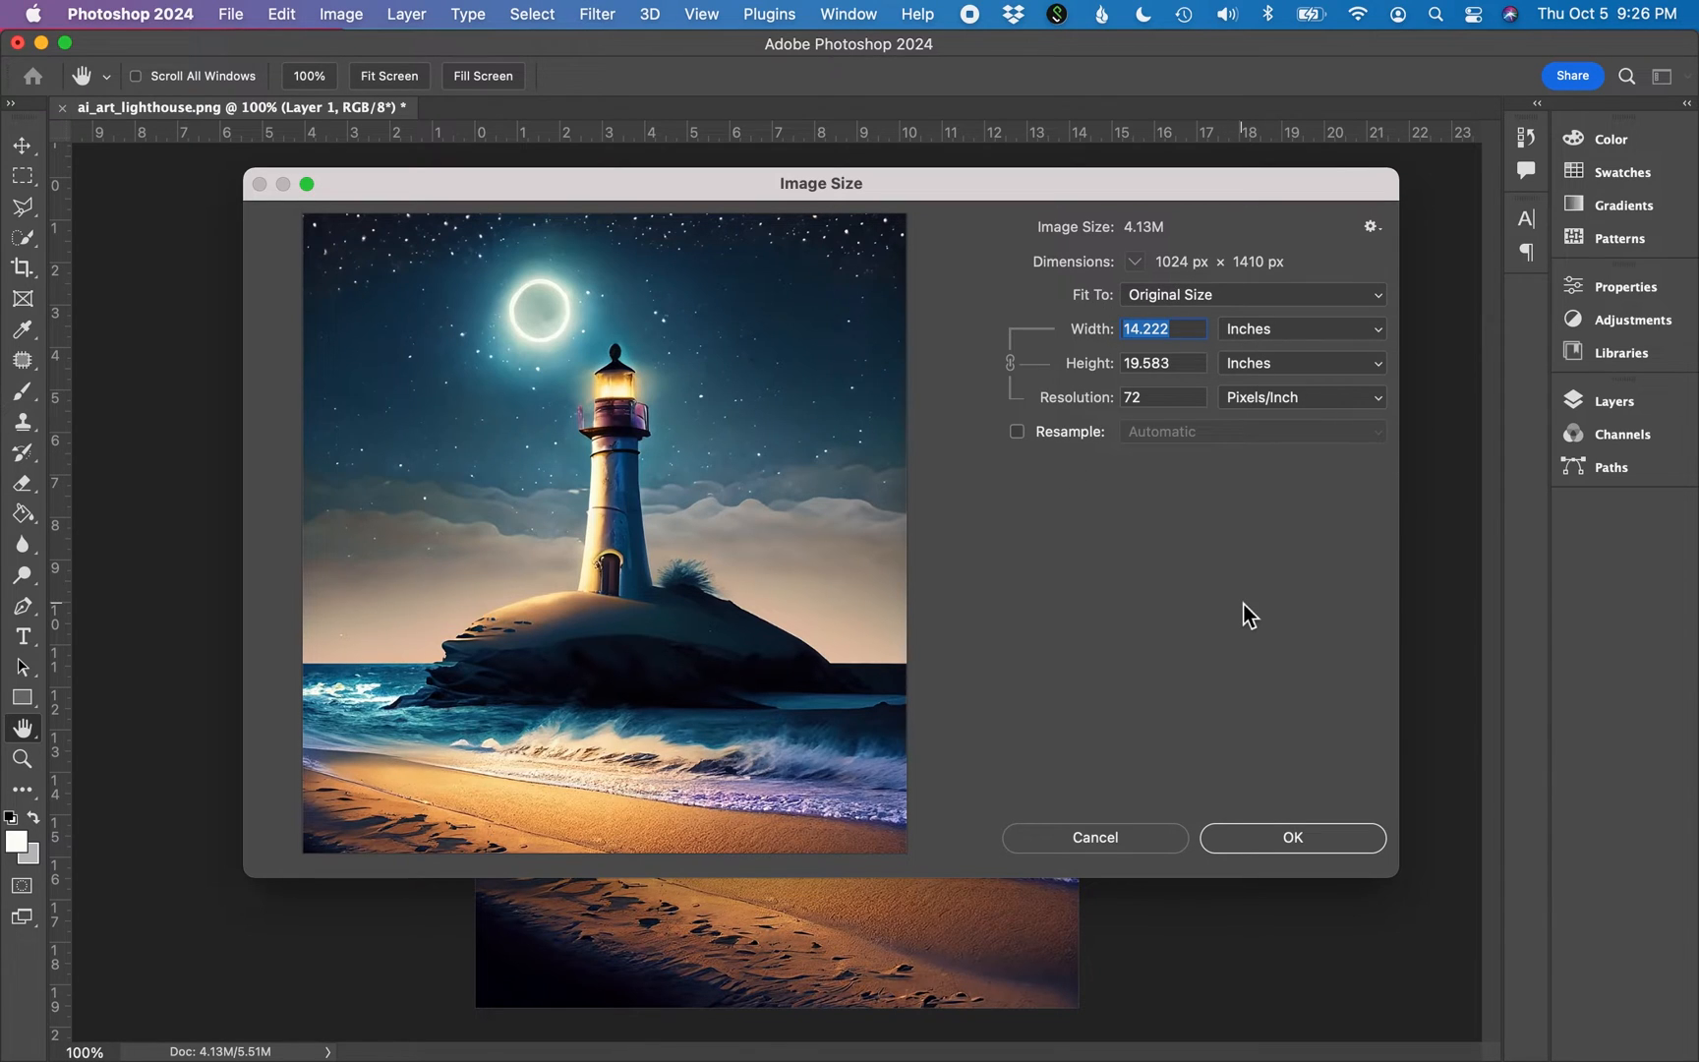
# Set resolution to 300 ppi without resampling, giving 3.413 x 4.7 inches.
pyautogui.click(1163, 398)
pyautogui.write('300')
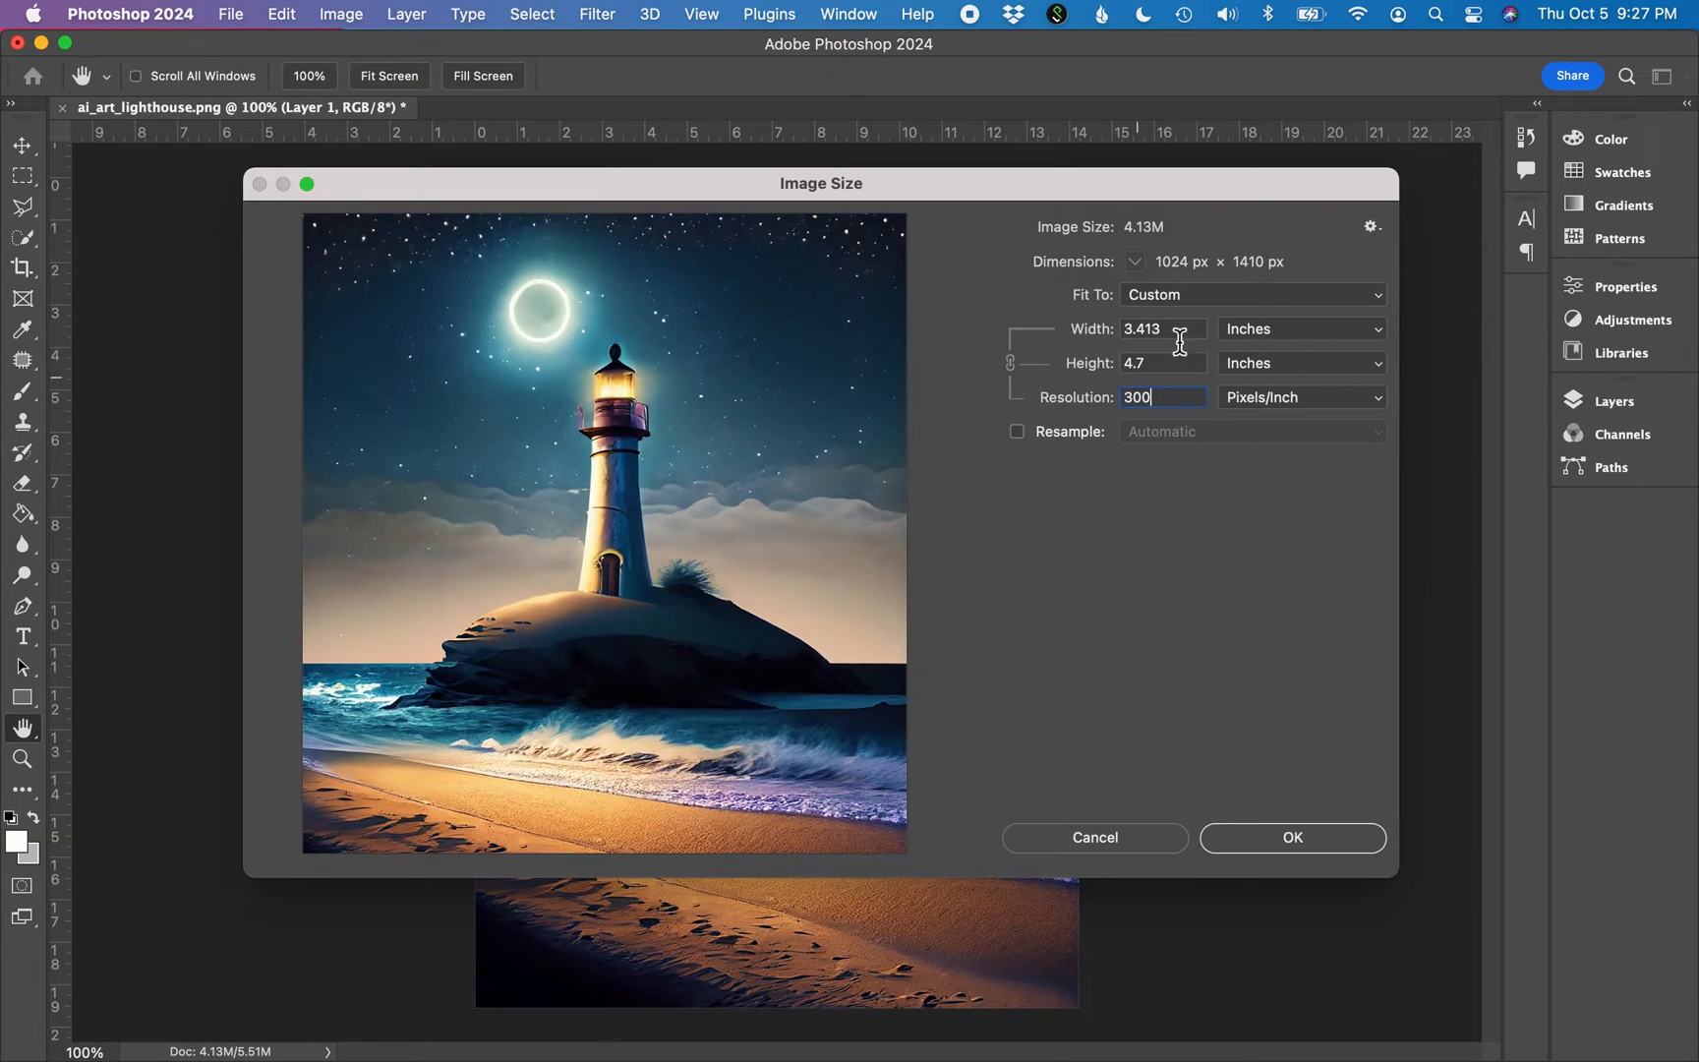
pyautogui.moveTo(1162, 354)
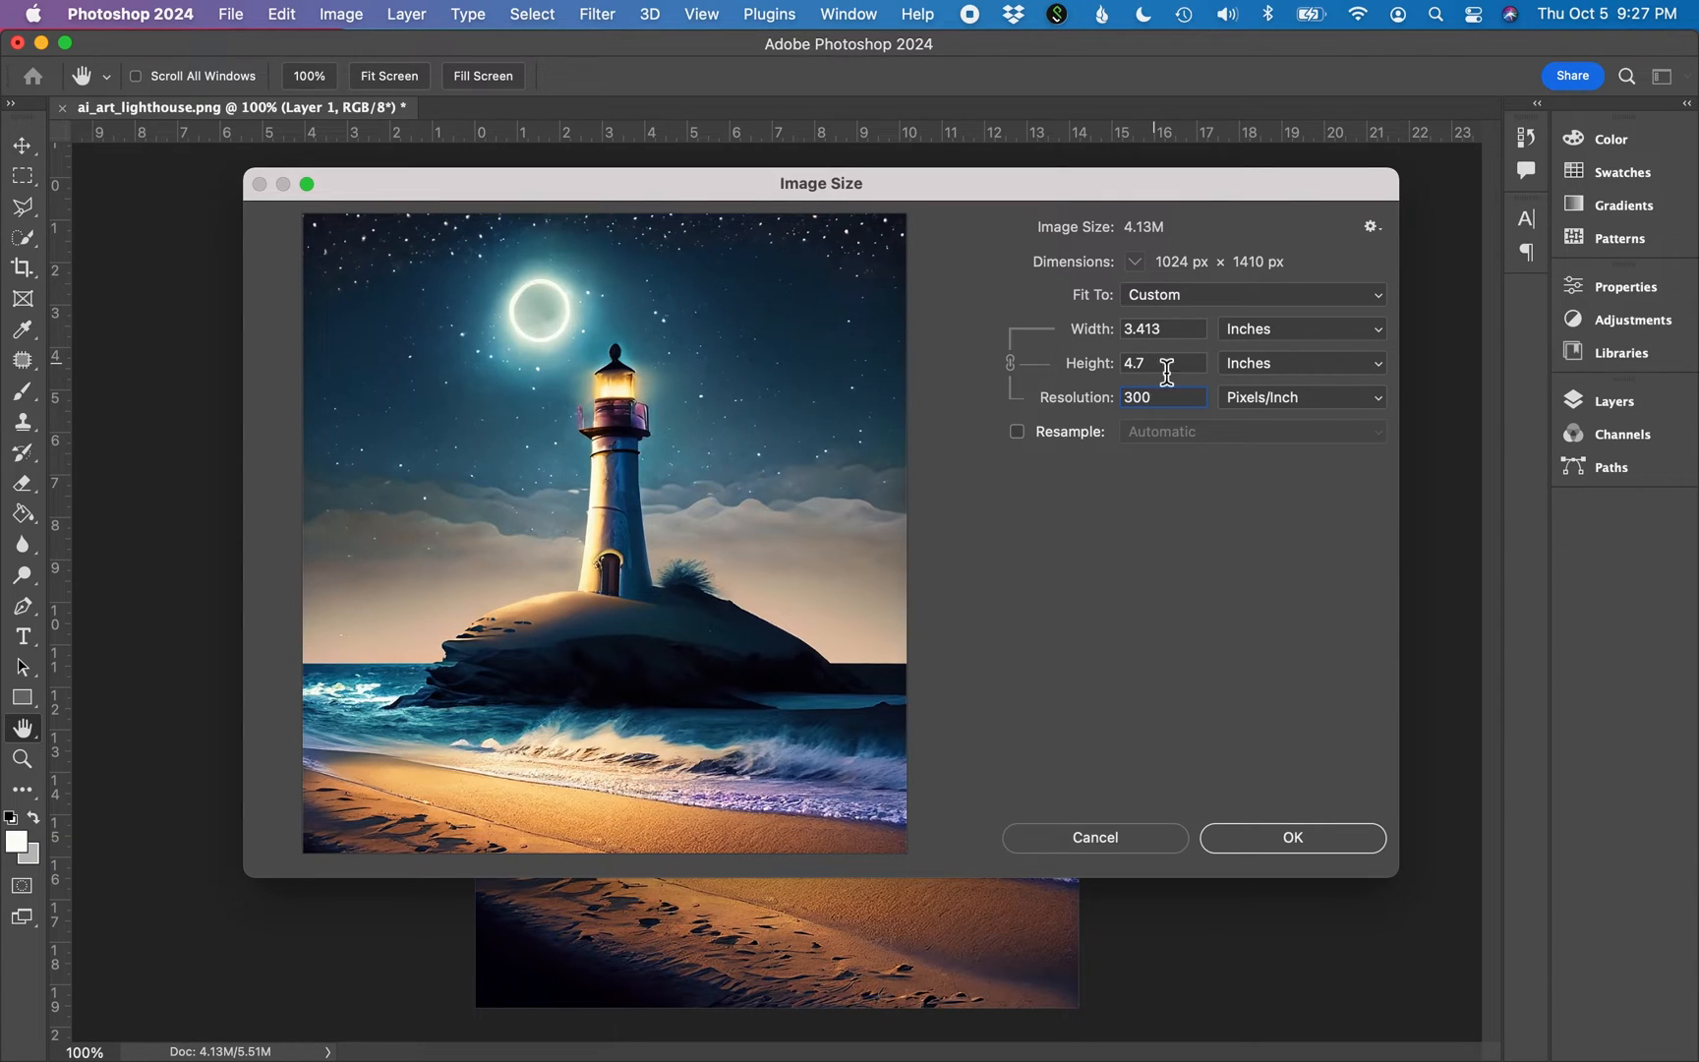
pyautogui.moveTo(1207, 480)
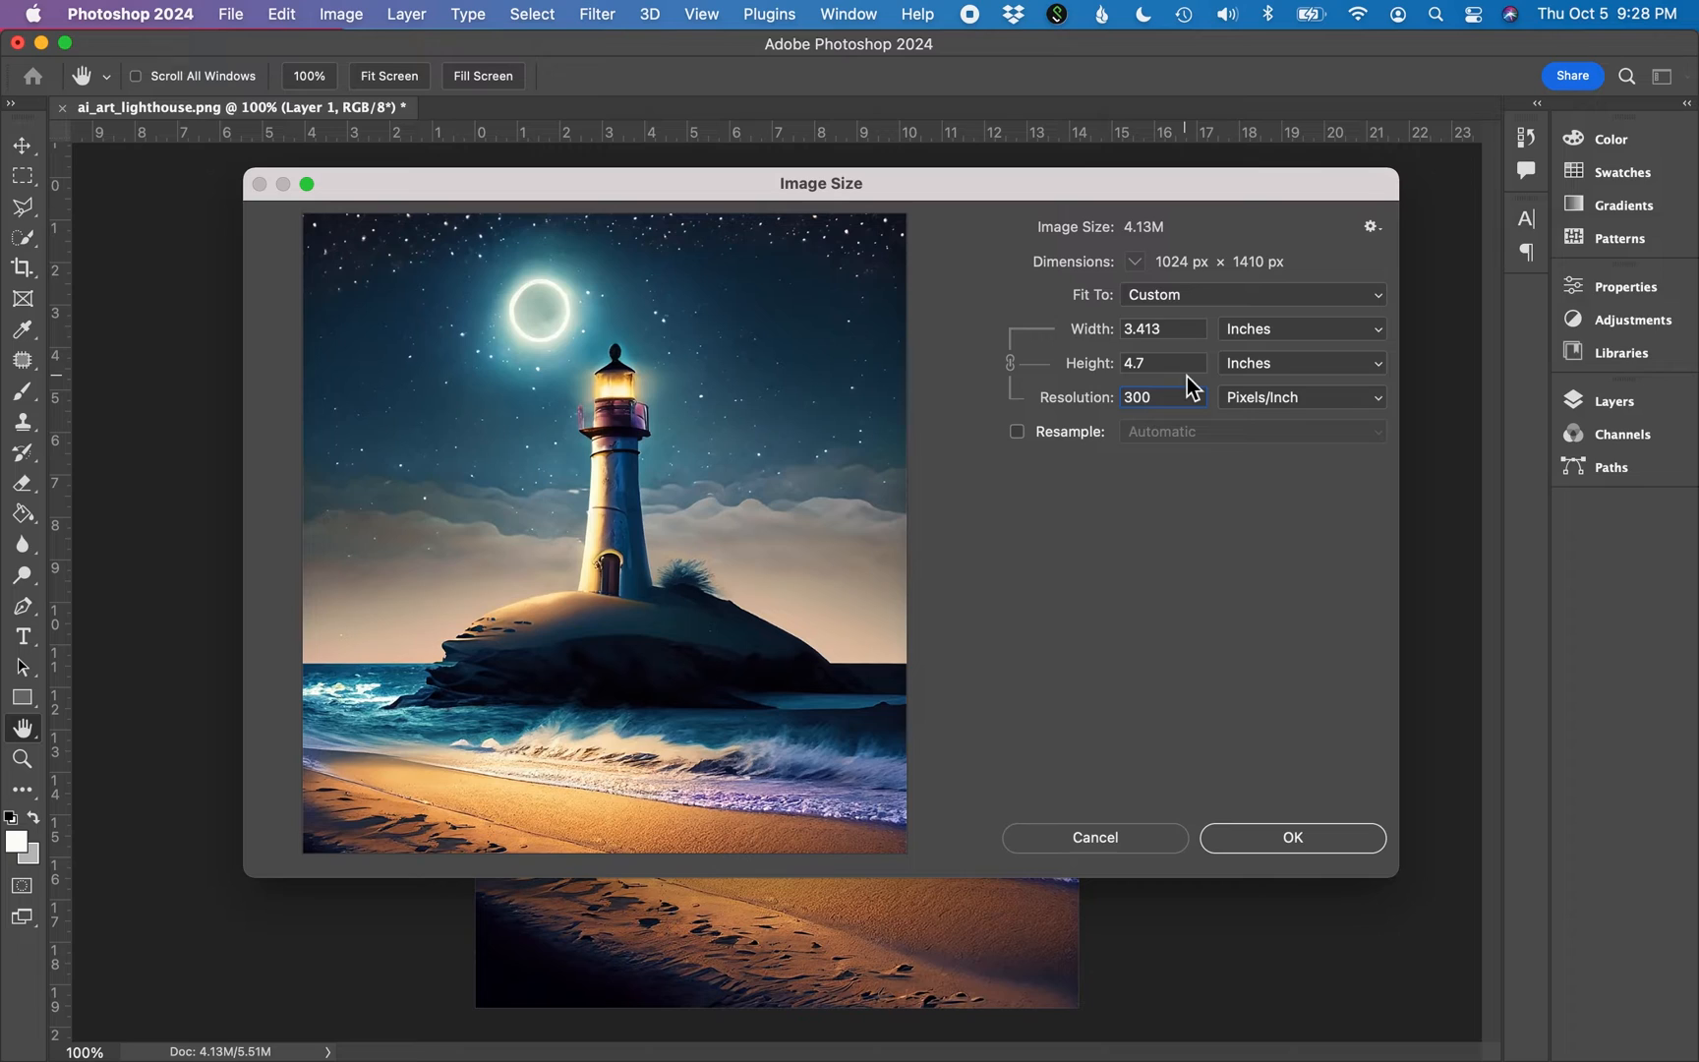
pyautogui.click(1161, 397)
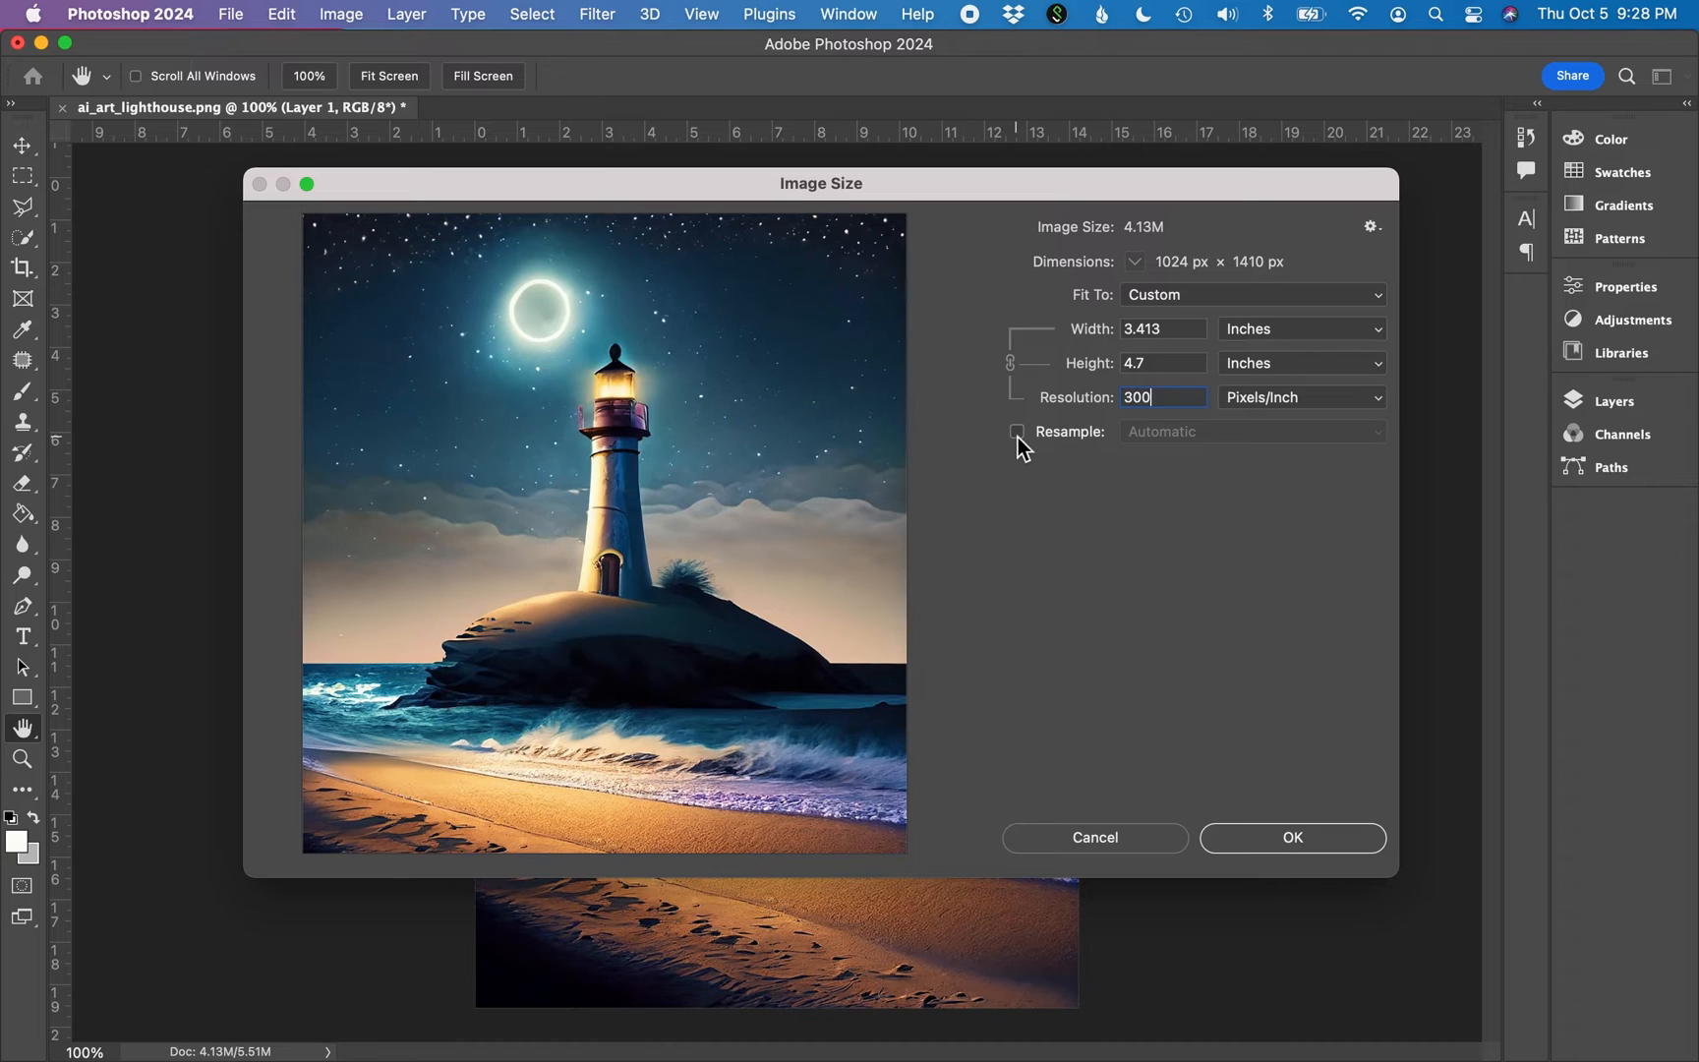
# Enable Resample and set height 6.5 in, yielding 4.721 x 6.5 in at 1416 x 1950 px.
pyautogui.click(1017, 431)
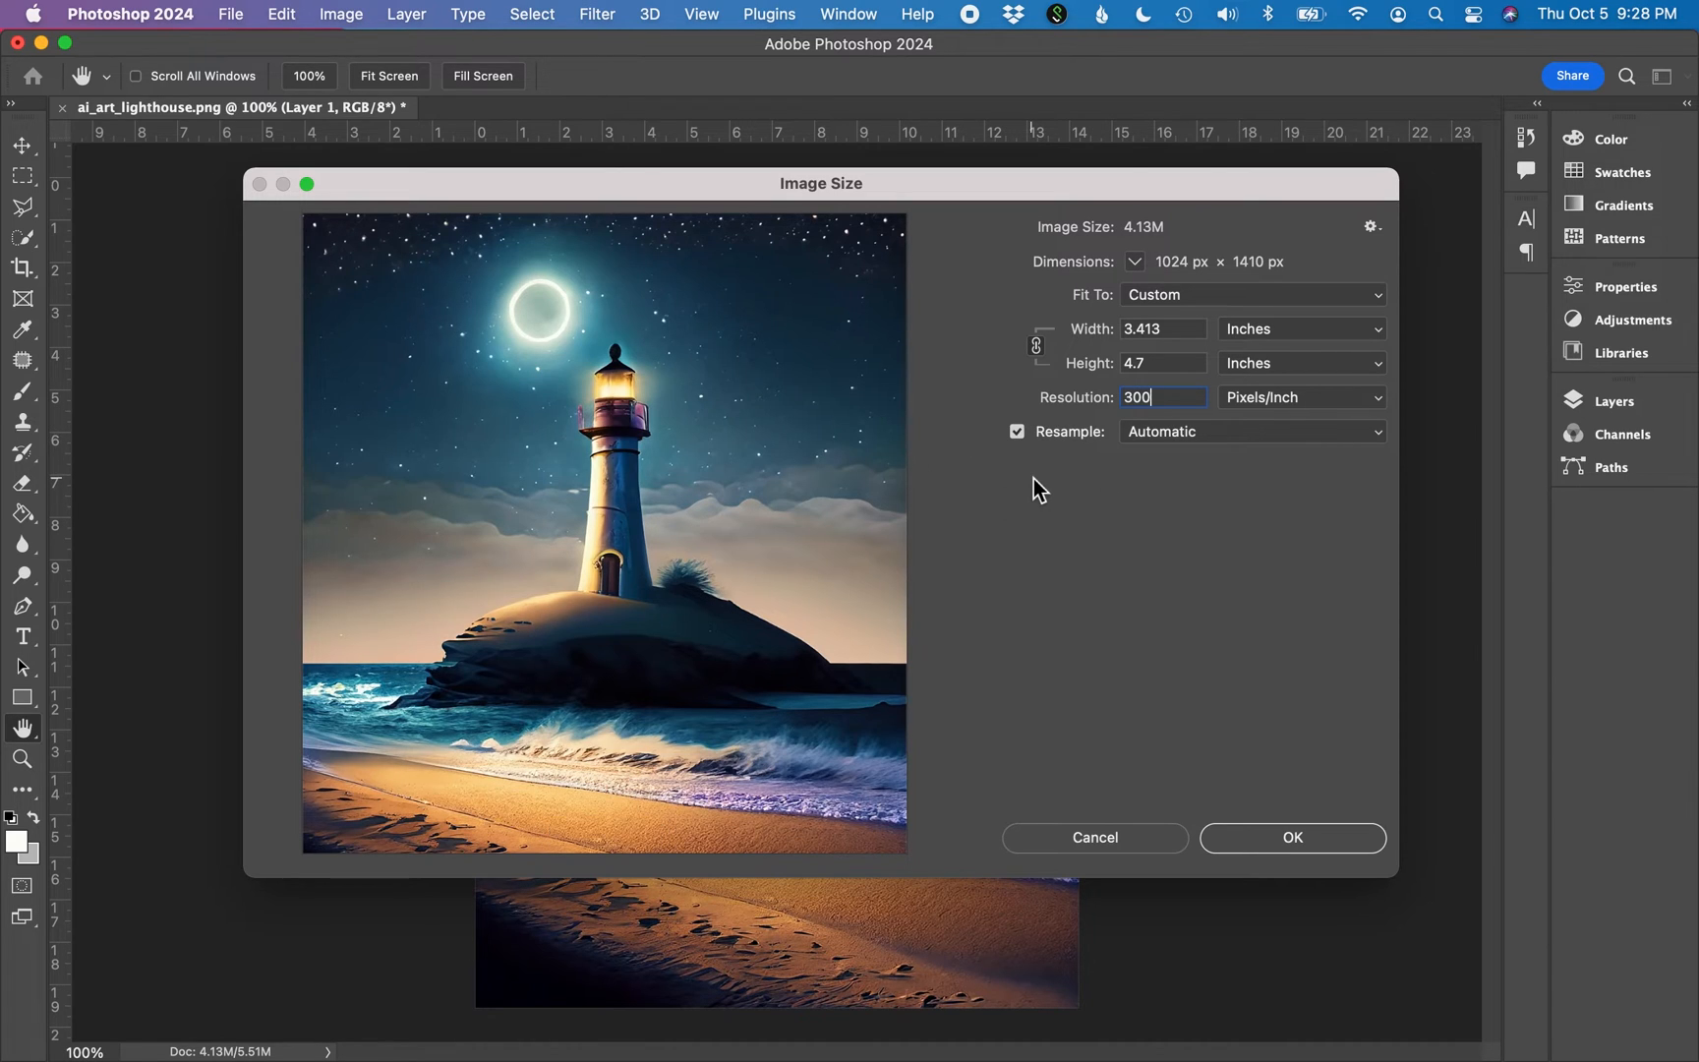
pyautogui.moveTo(1176, 391)
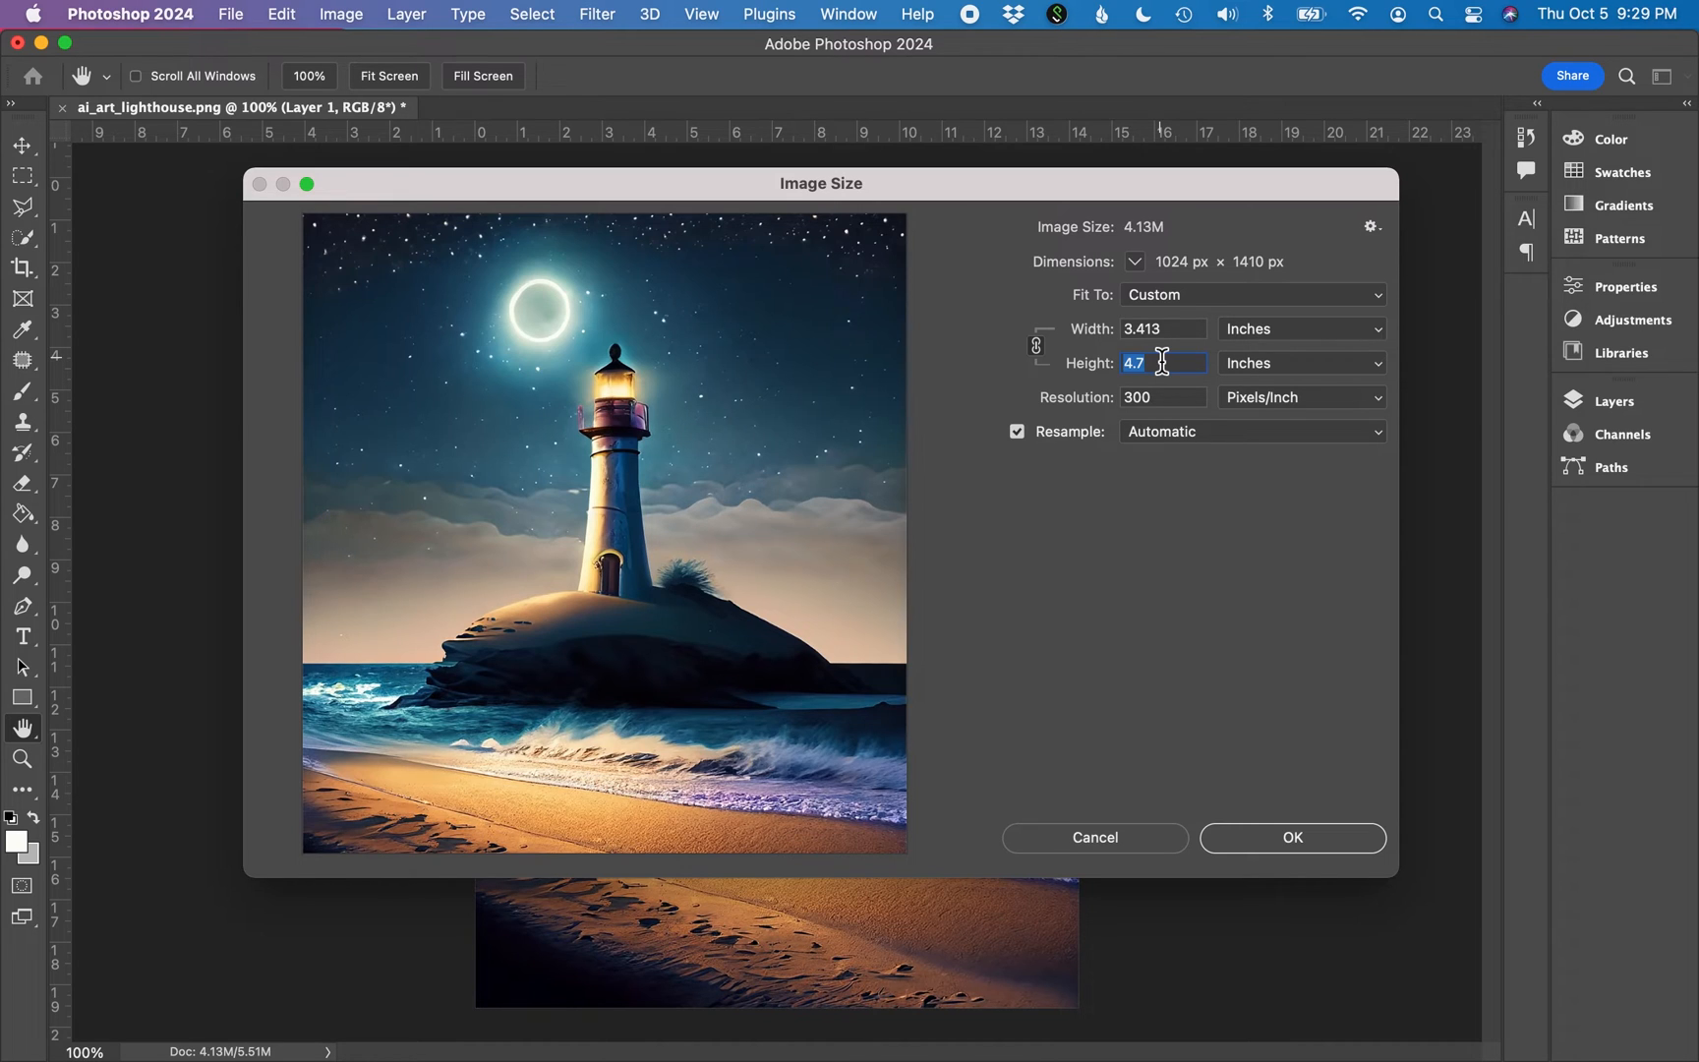
pyautogui.write('6.5')
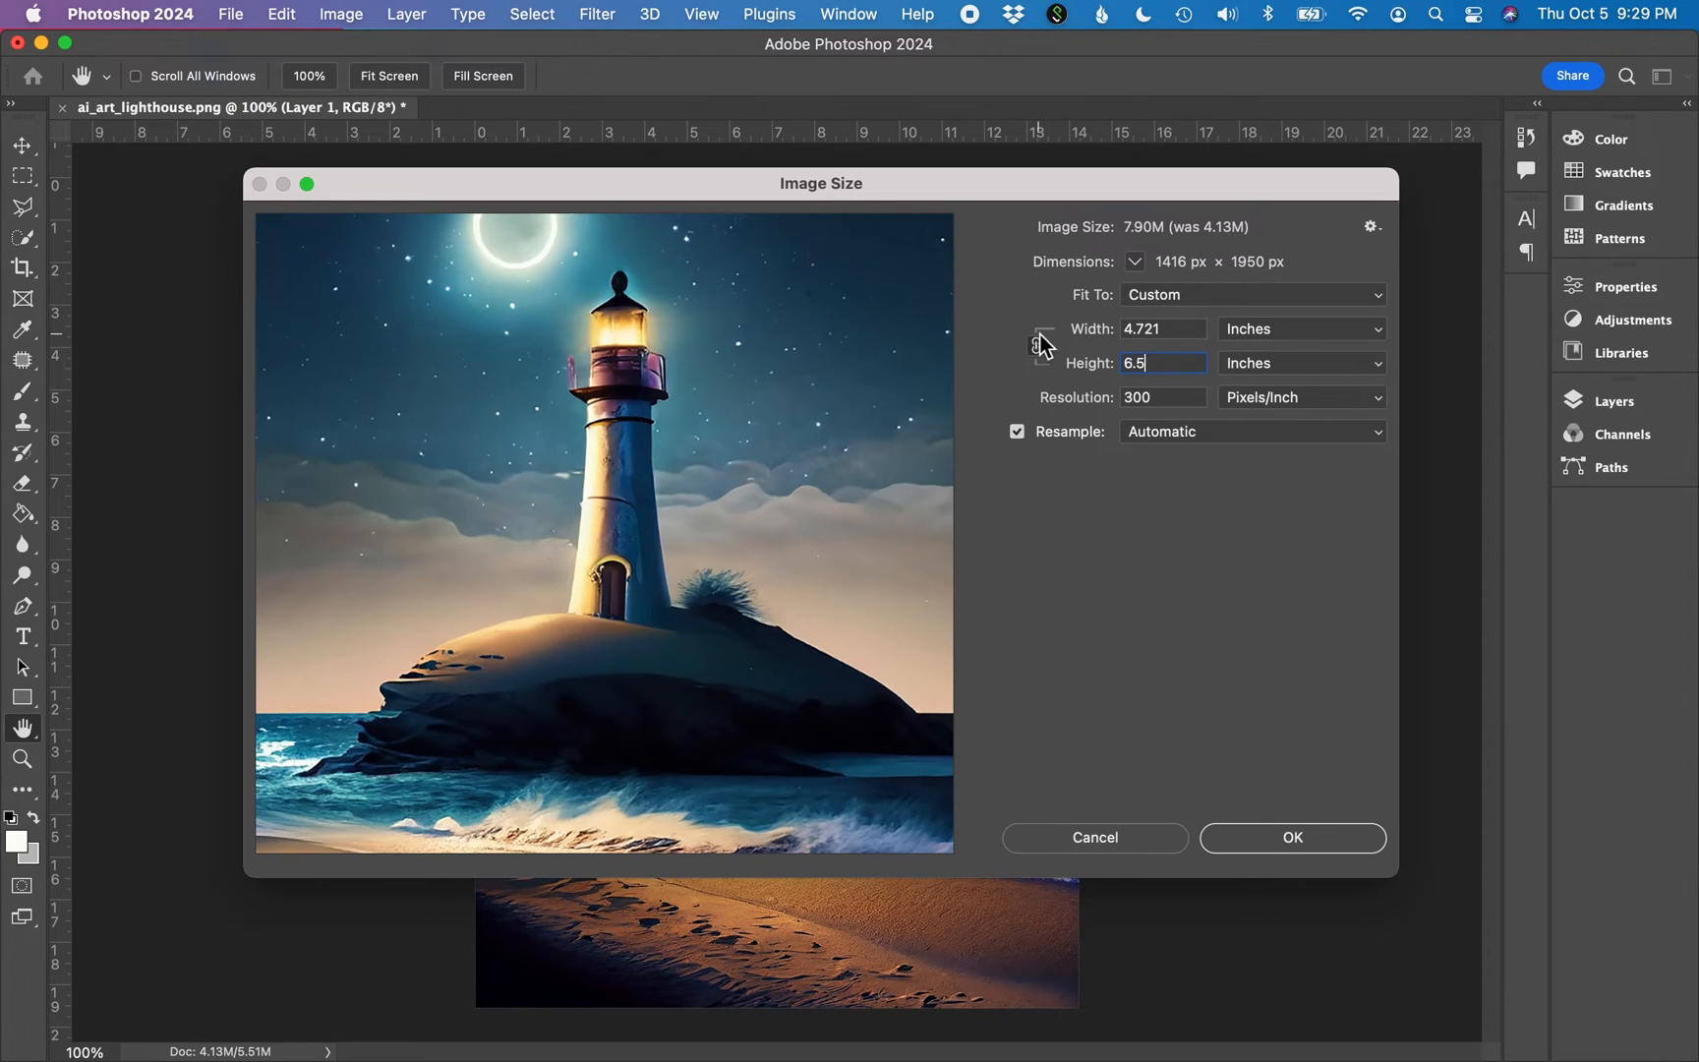
pyautogui.moveTo(1043, 388)
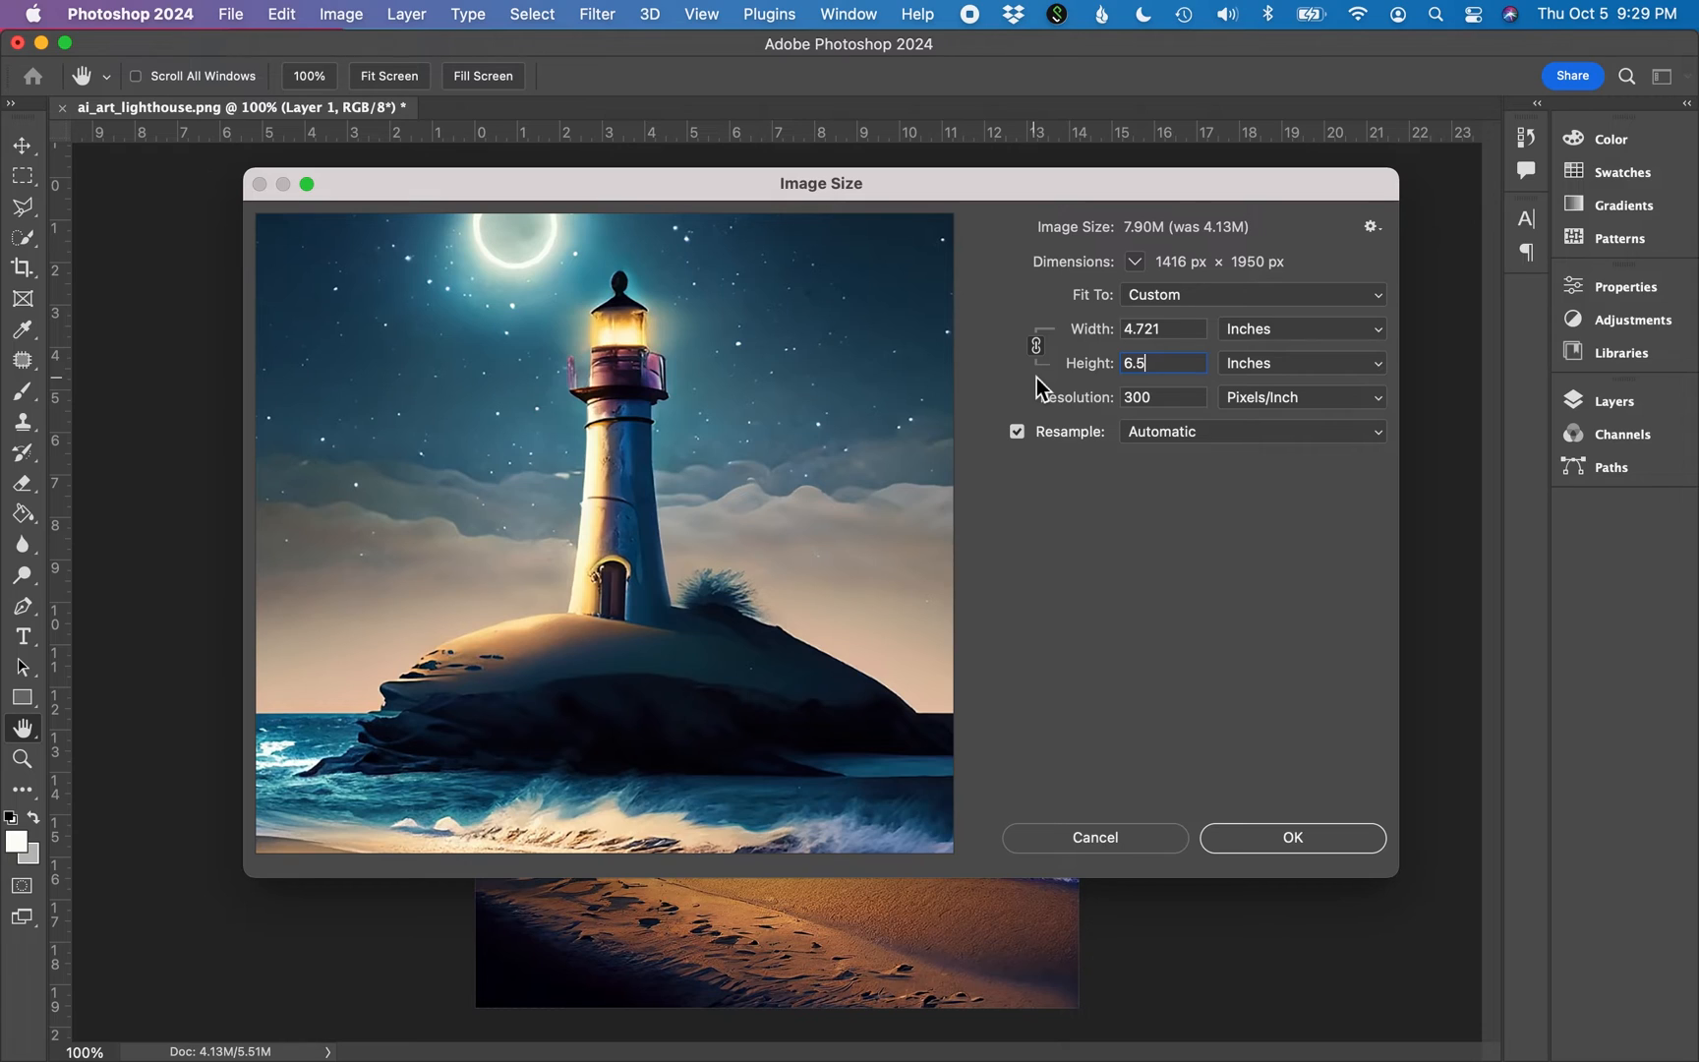
pyautogui.moveTo(1178, 333)
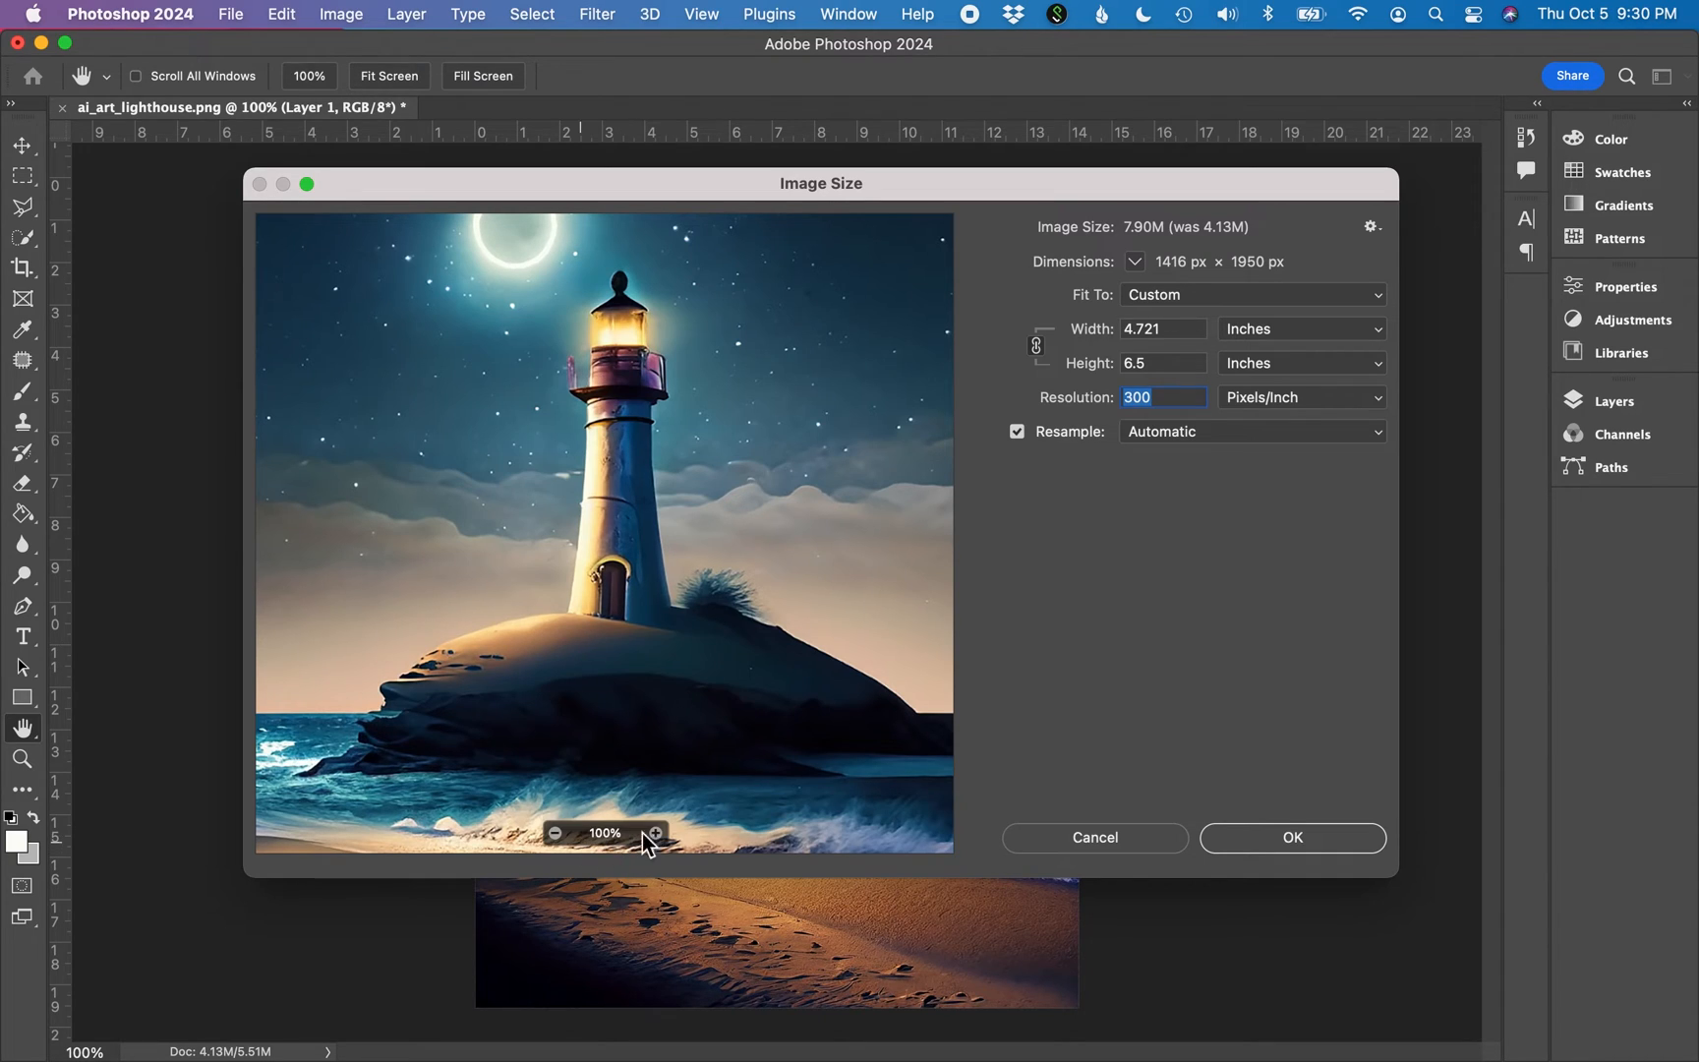
pyautogui.moveTo(623, 358)
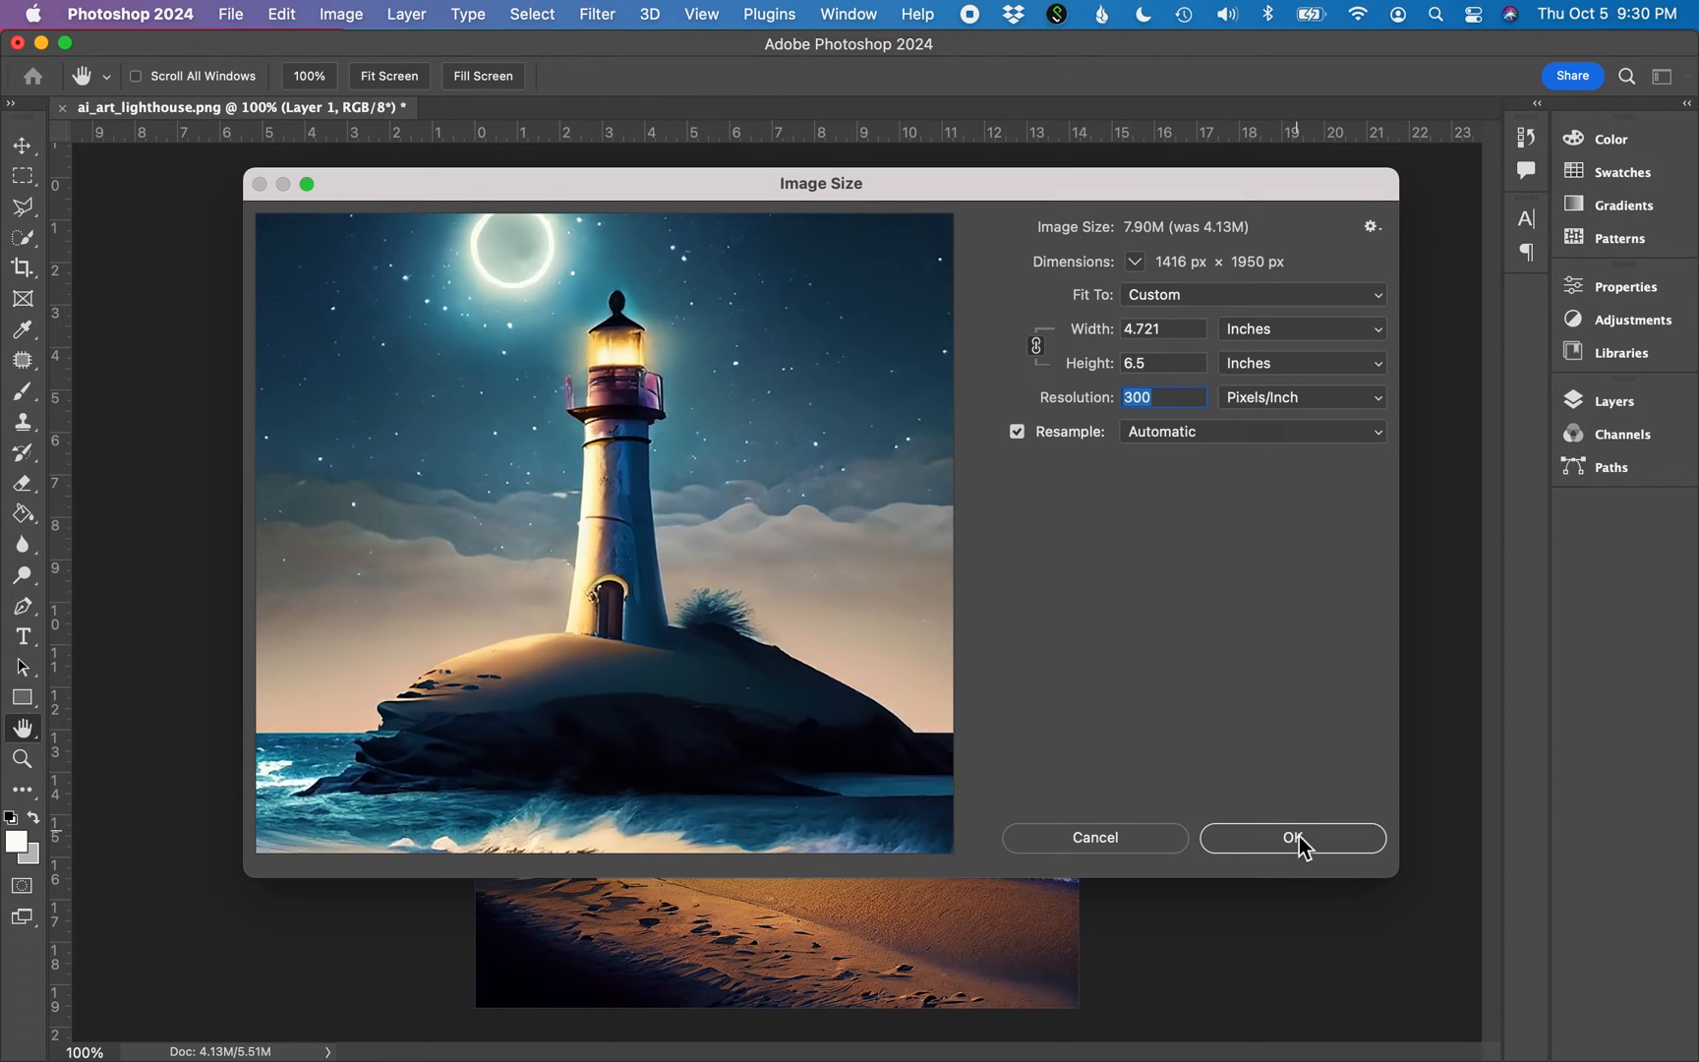
# Apply the new size and view the 7.90M lighthouse image at actual size.
pyautogui.click(1291, 836)
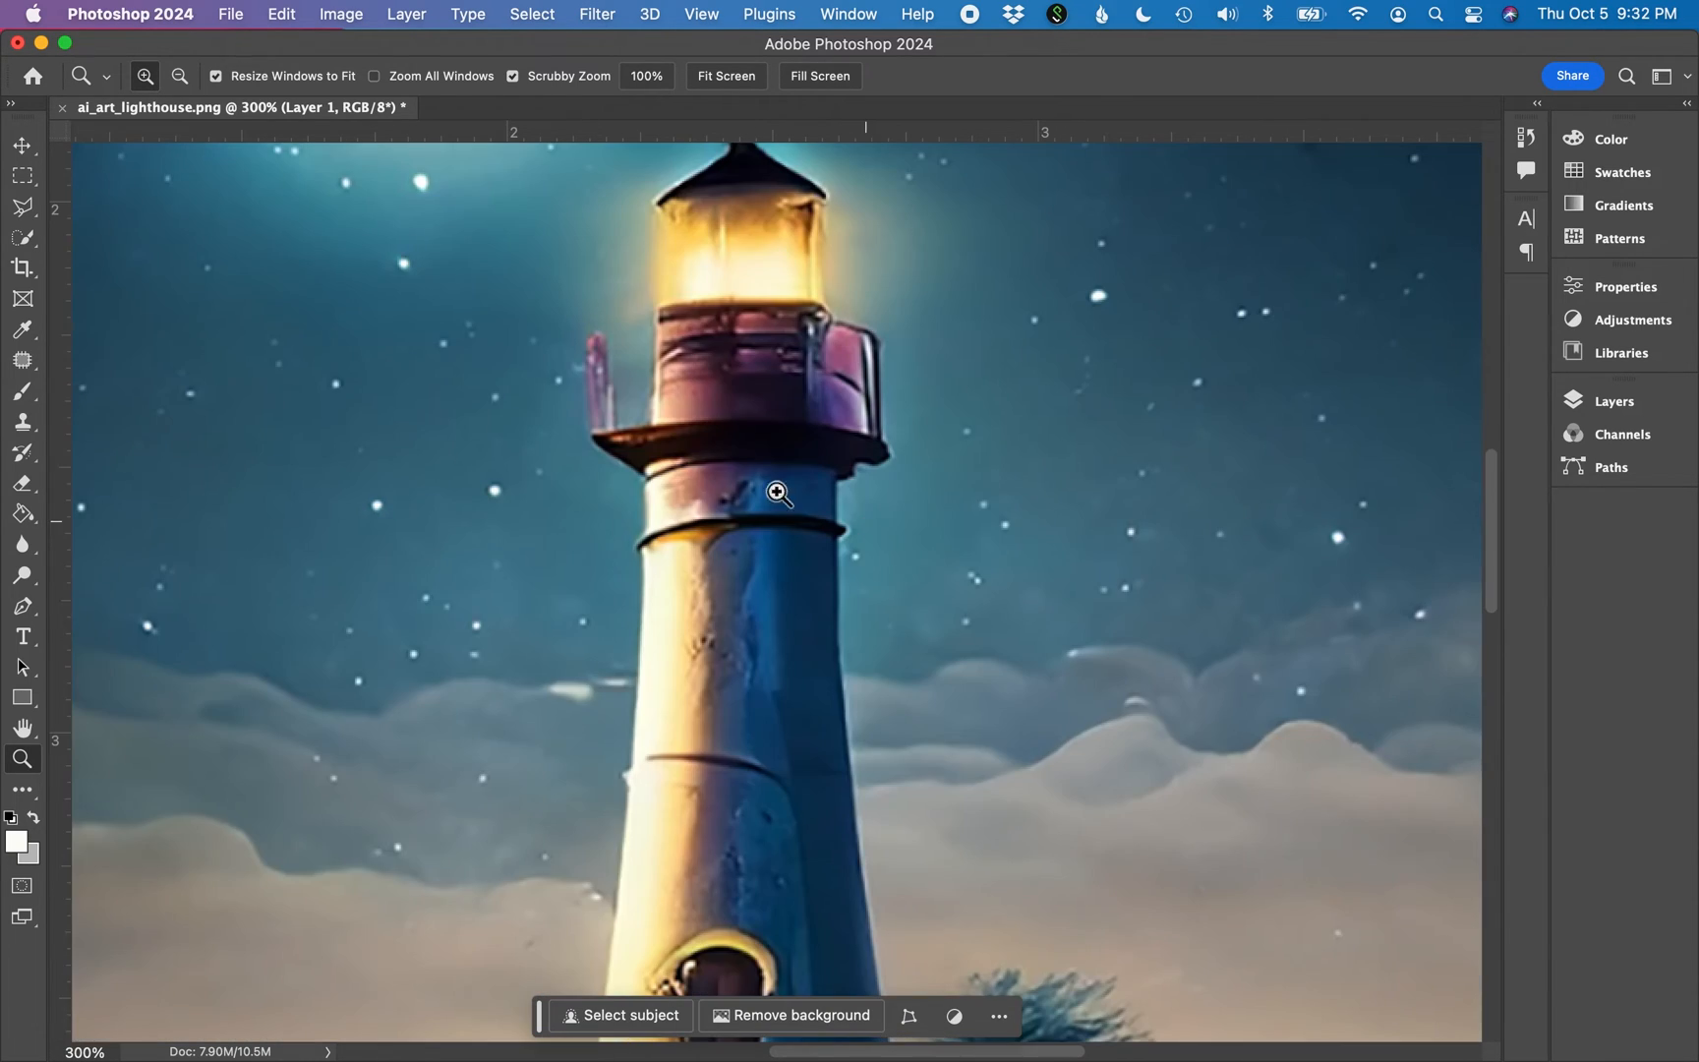
pyautogui.moveTo(848, 461)
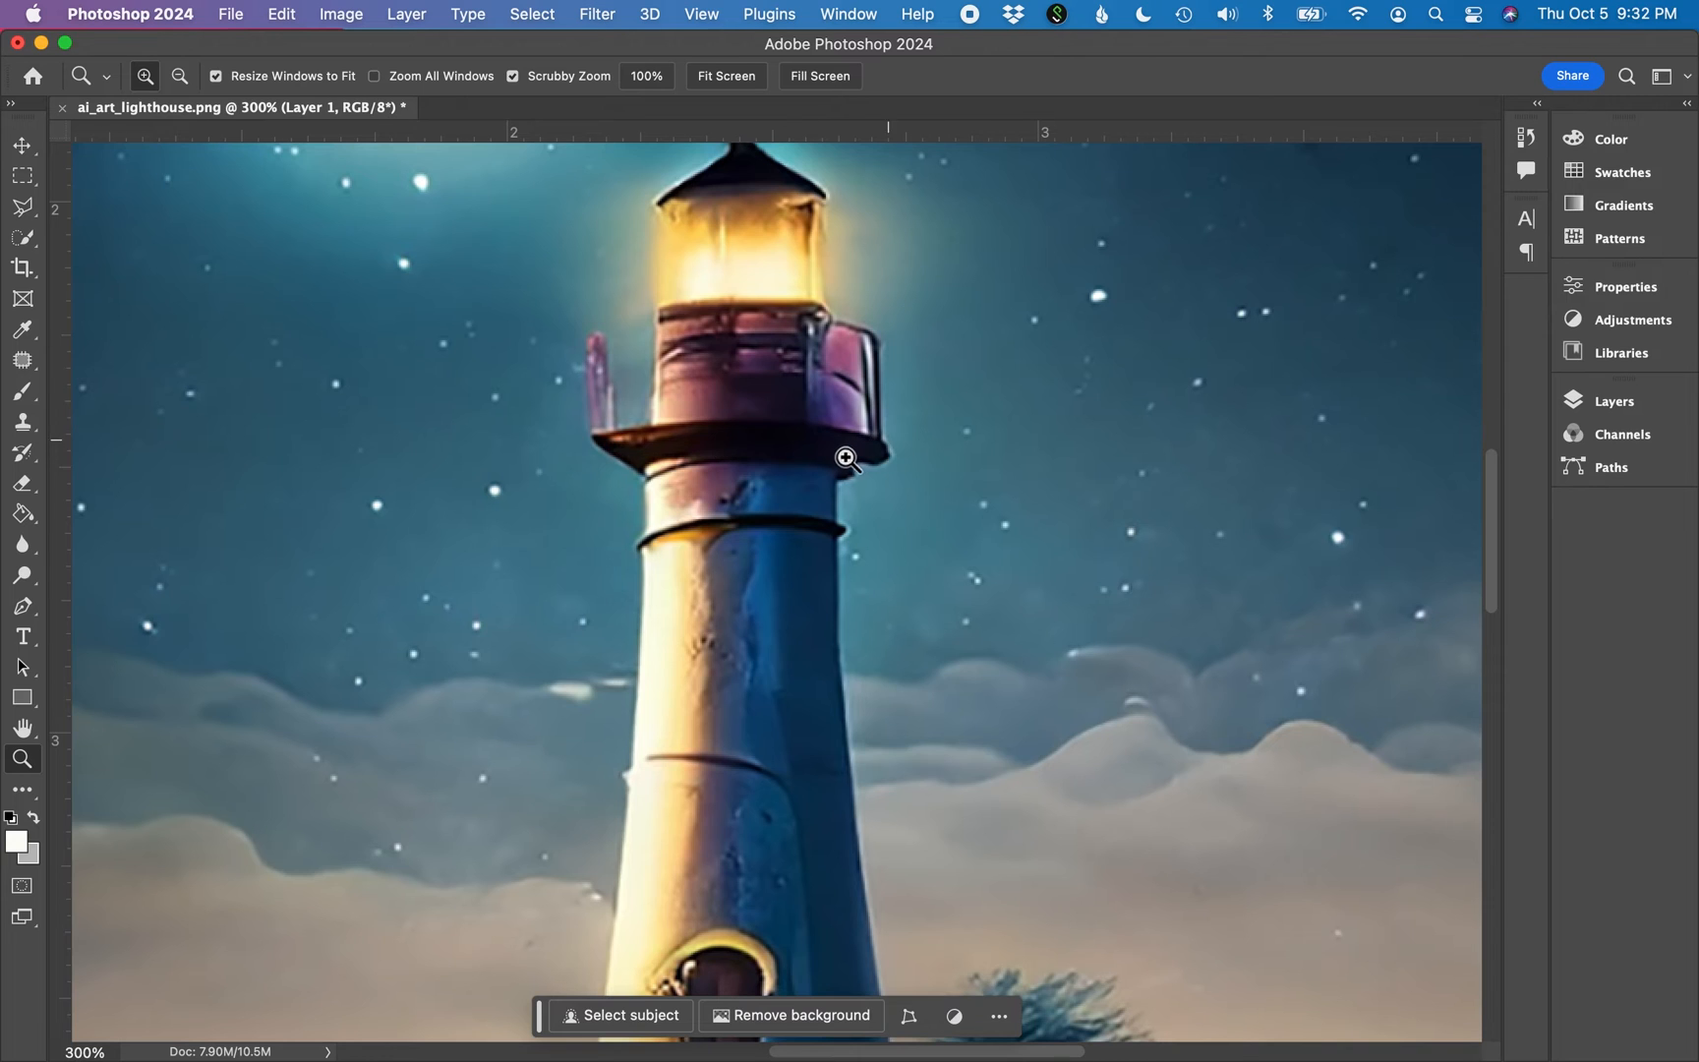
pyautogui.scroll(-3)
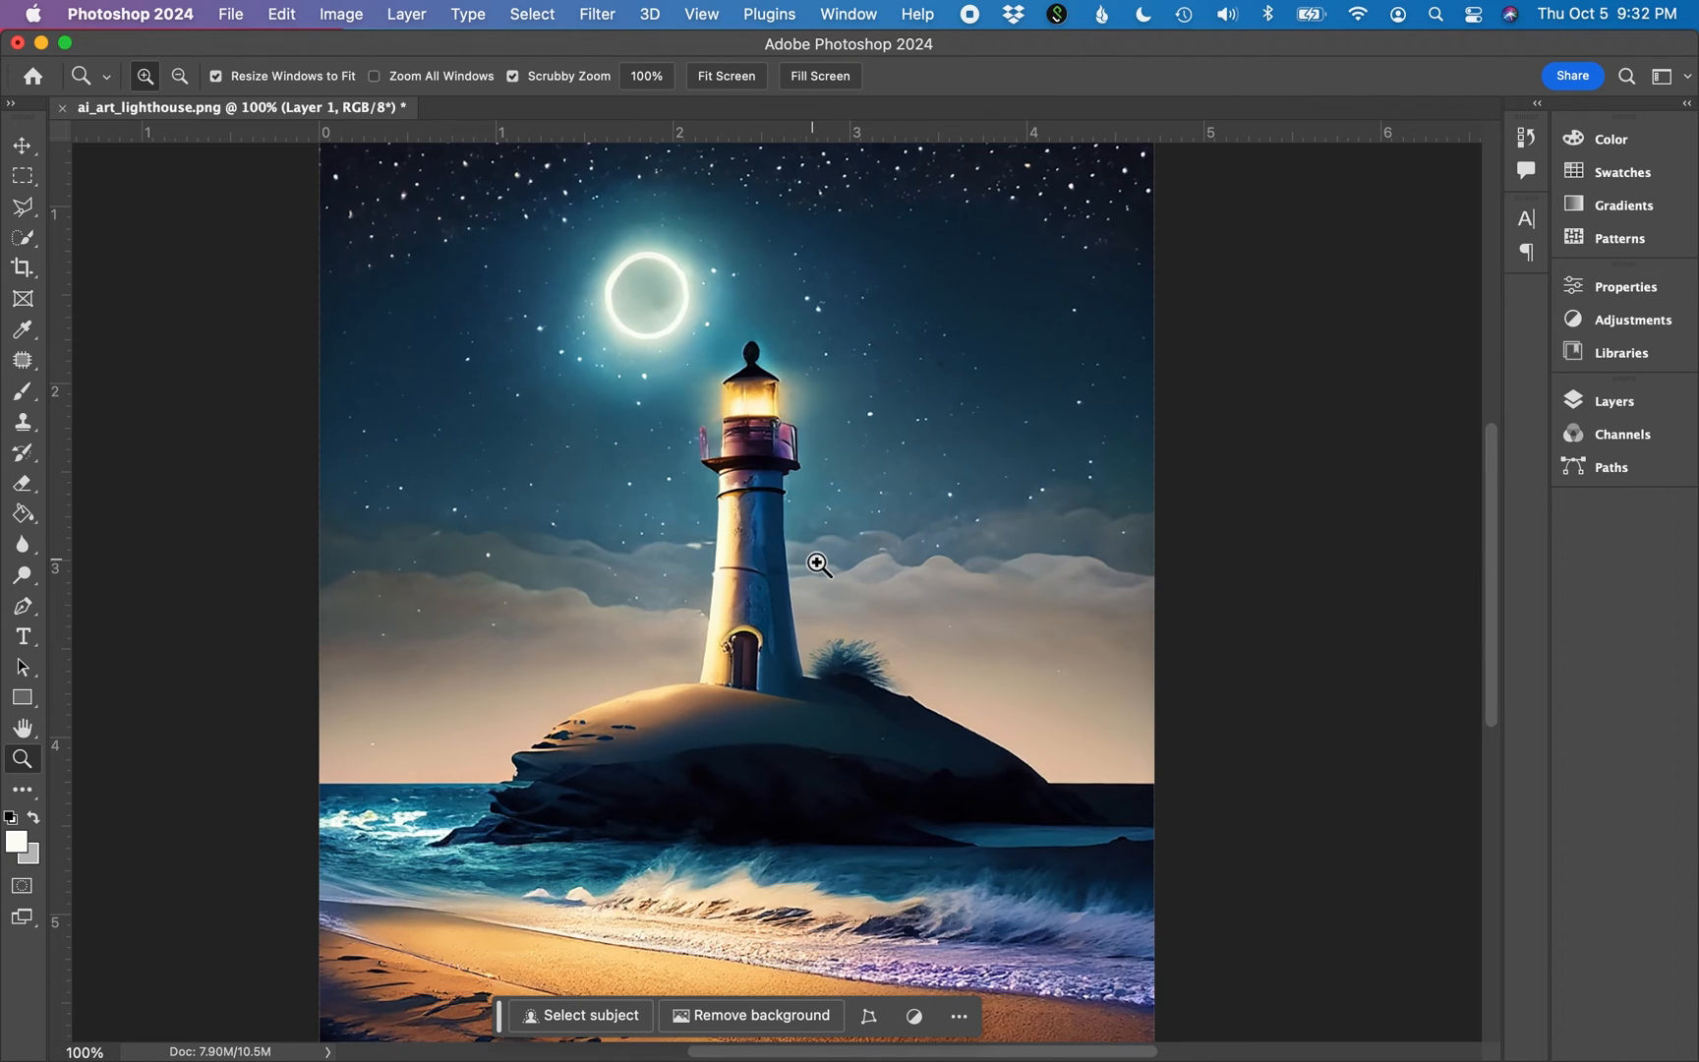
pyautogui.moveTo(427, 250)
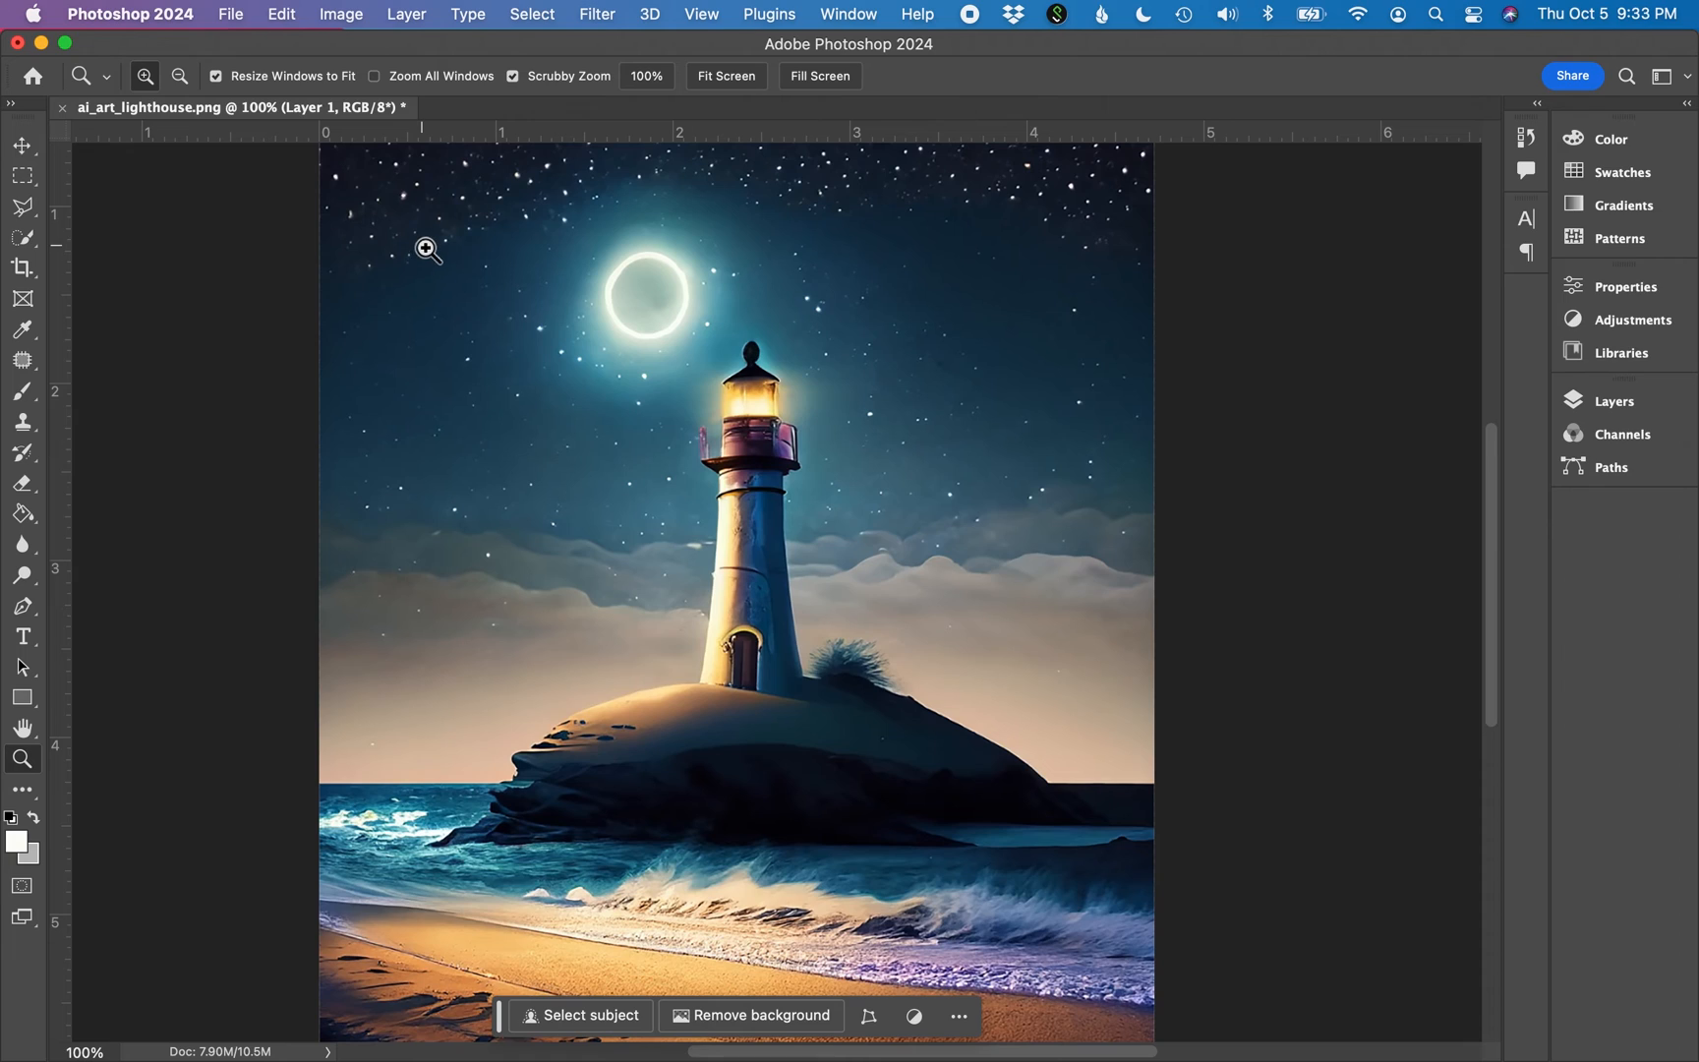
pyautogui.moveTo(240, 14)
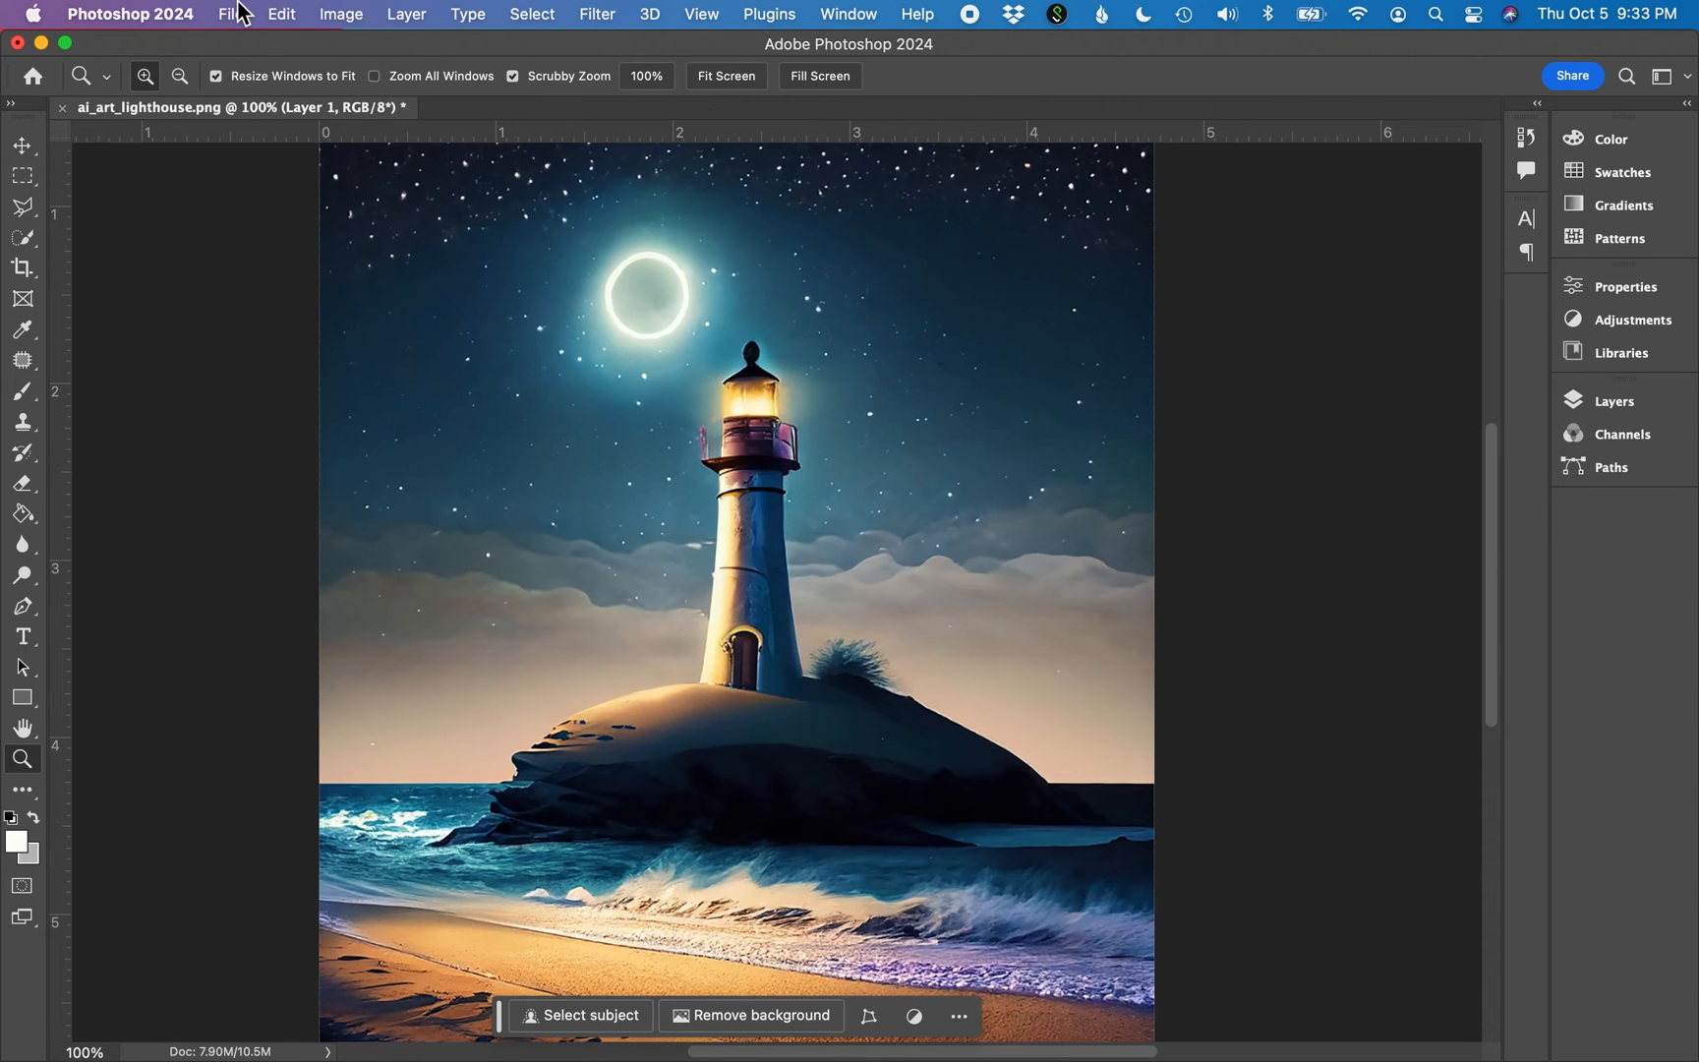
# Save a copy to the desktop as JPEG at Quality 12 Maximum.
pyautogui.click(230, 14)
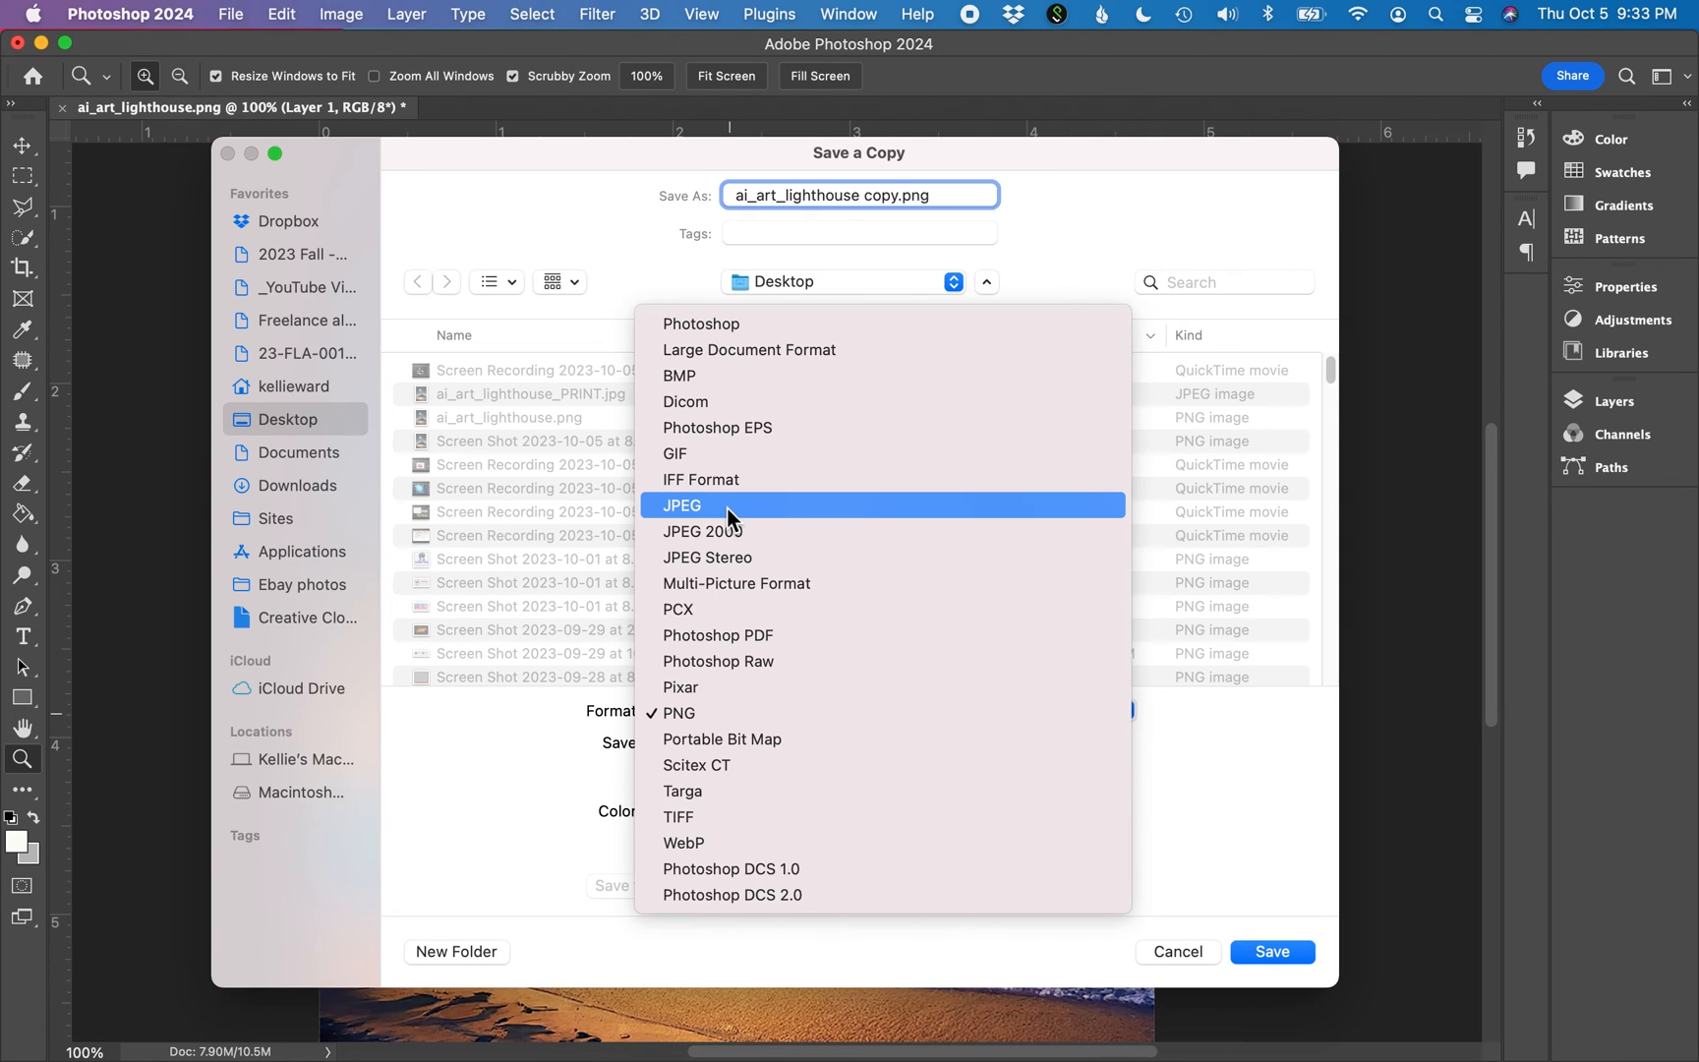
pyautogui.click(681, 506)
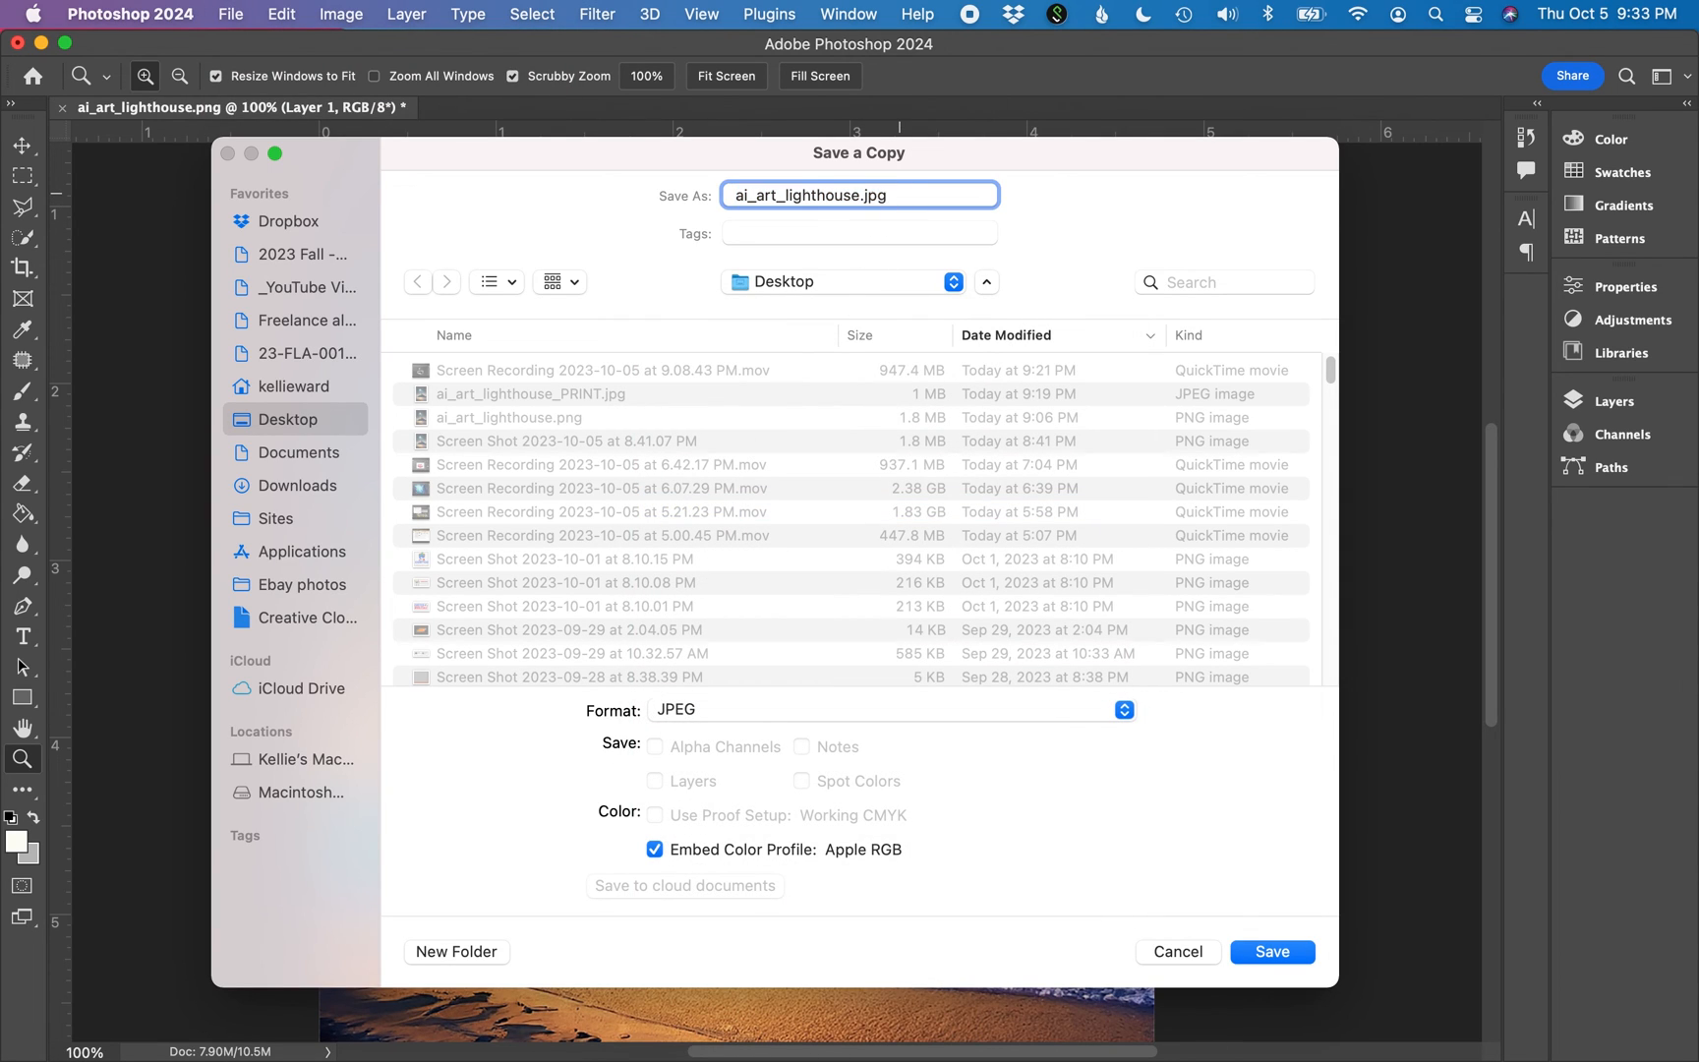
pyautogui.click(1271, 952)
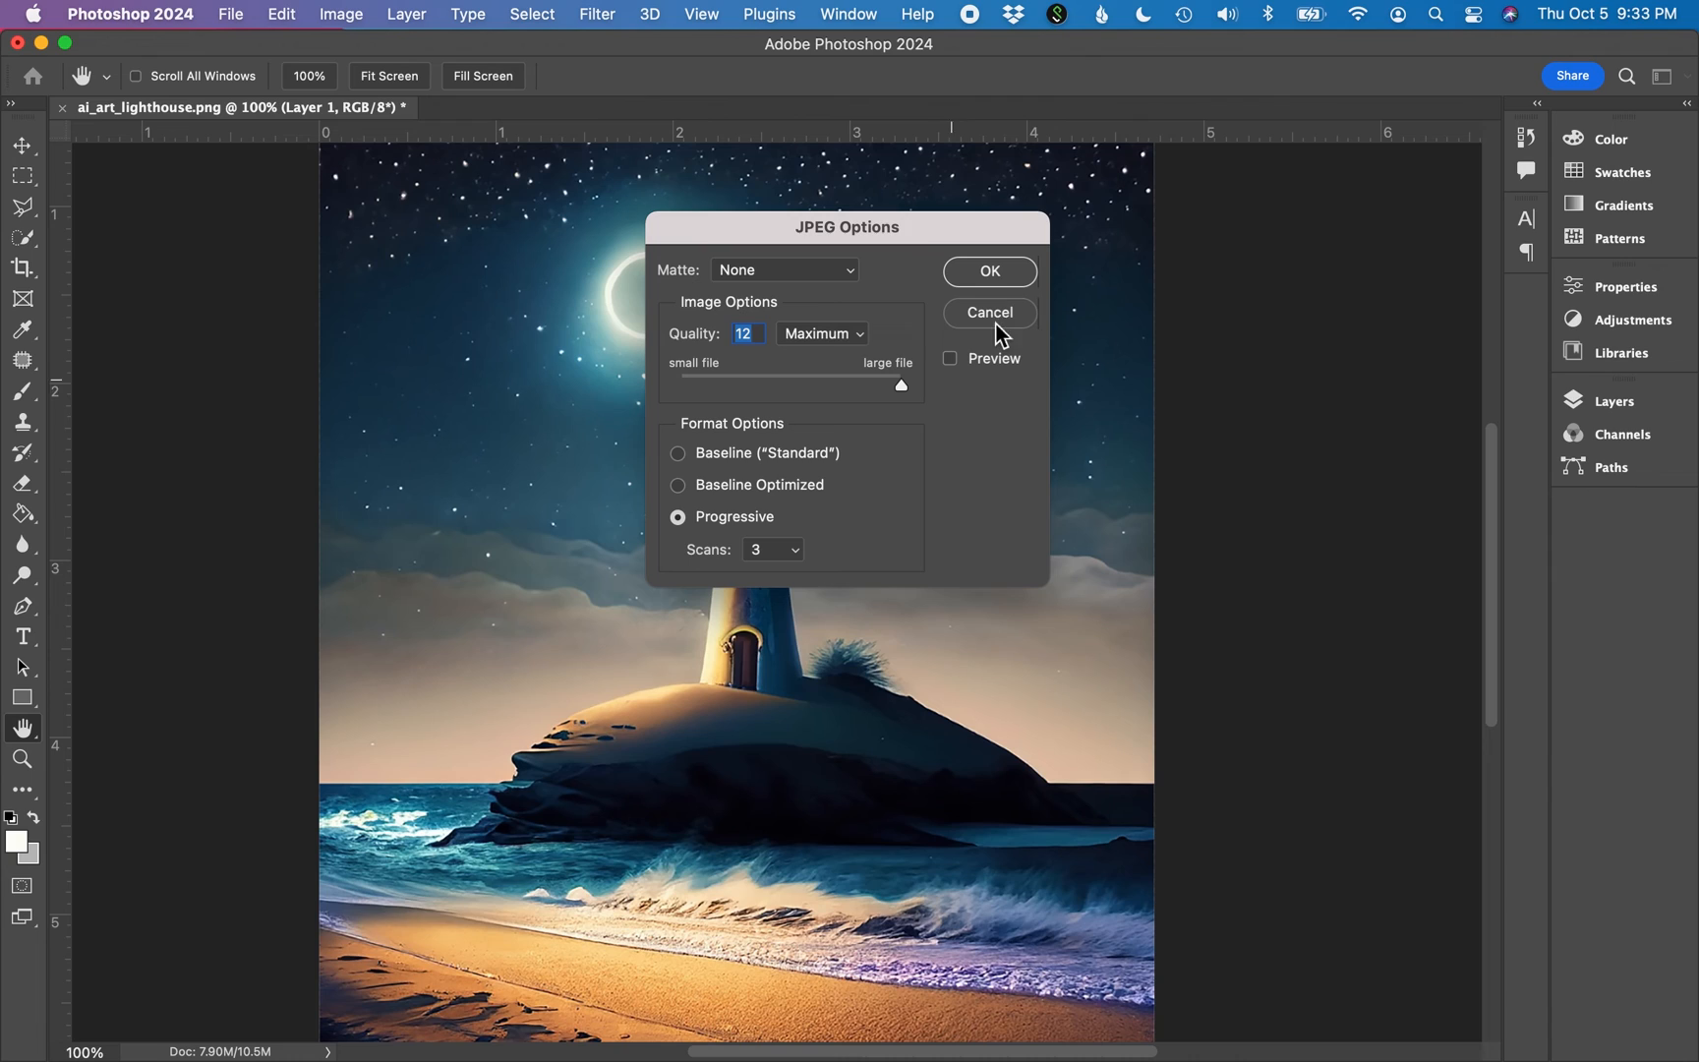
pyautogui.moveTo(962, 561)
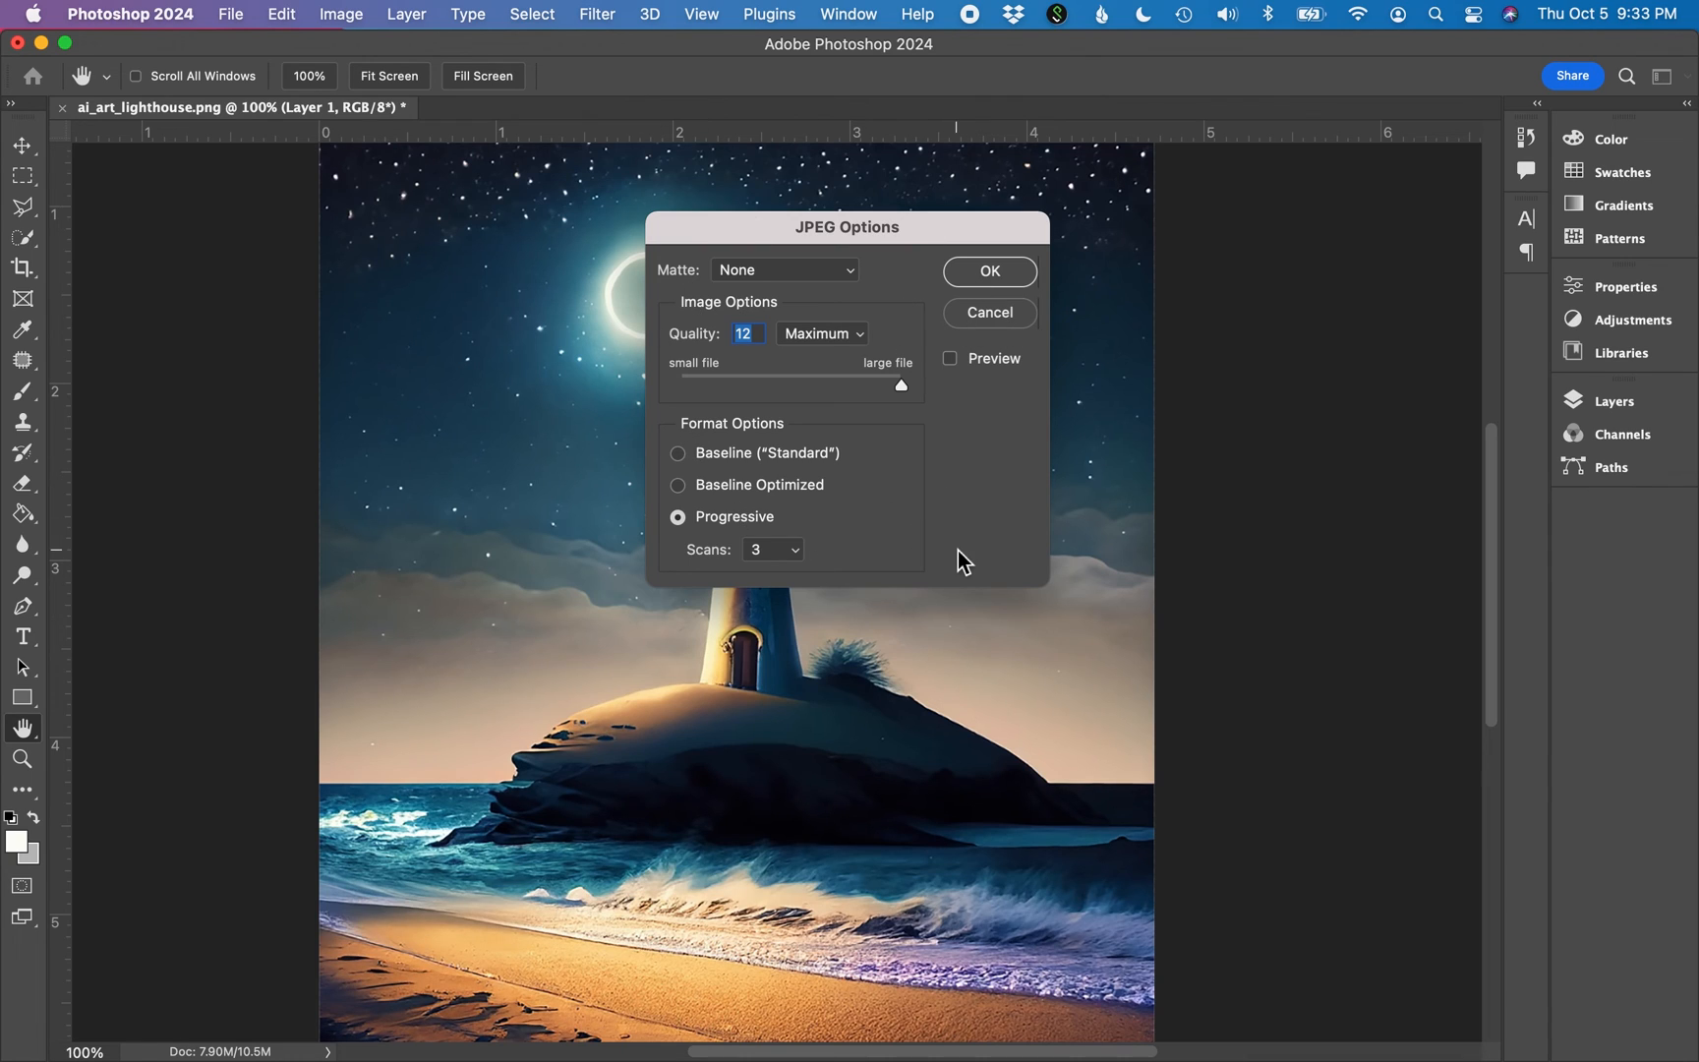
pyautogui.moveTo(907, 396)
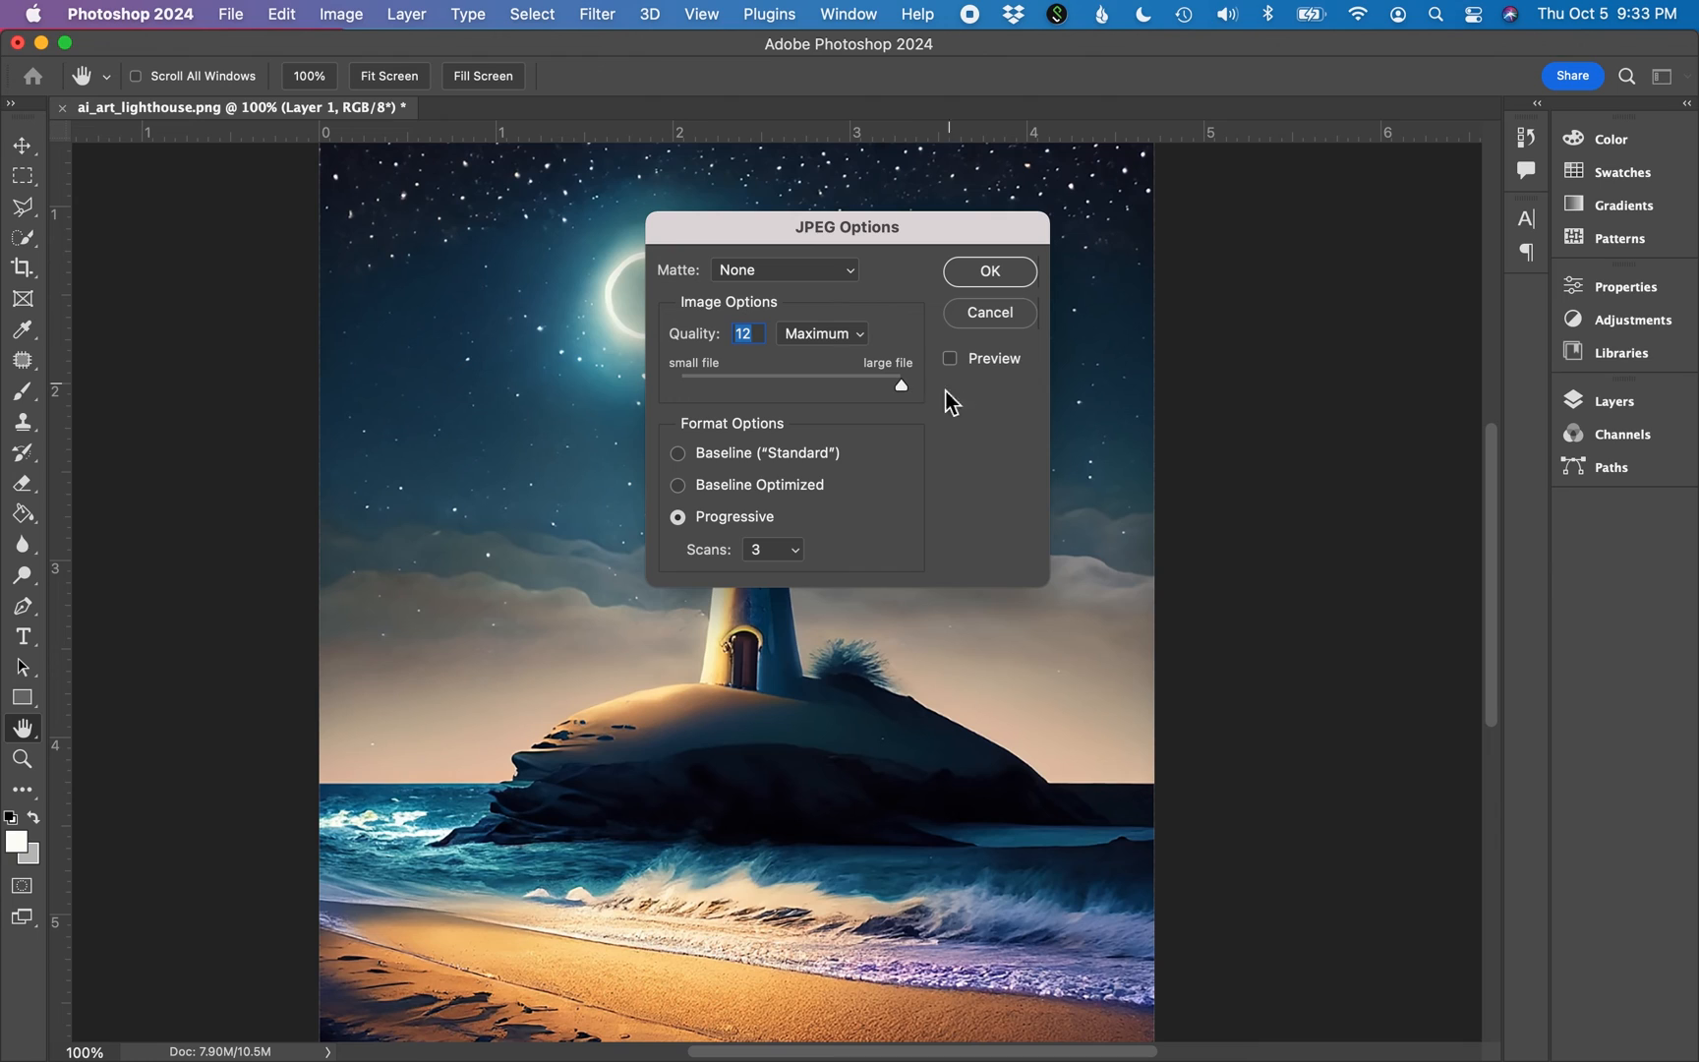
pyautogui.moveTo(855, 339)
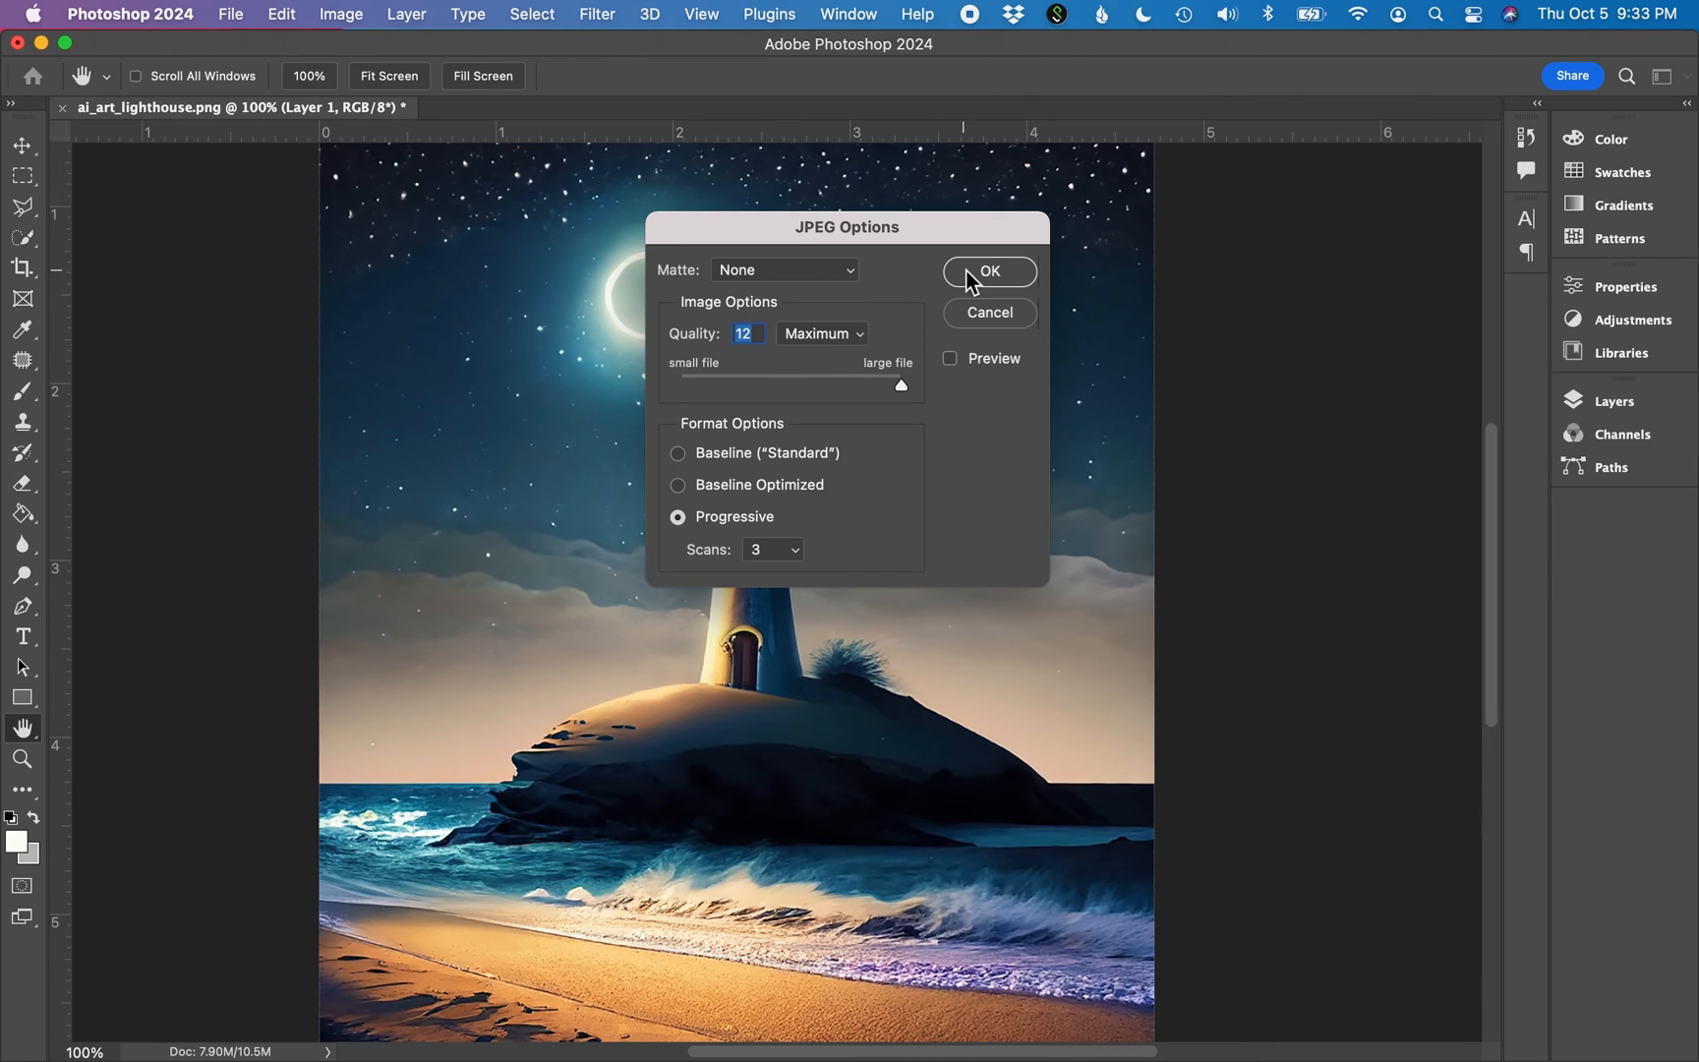
pyautogui.click(988, 272)
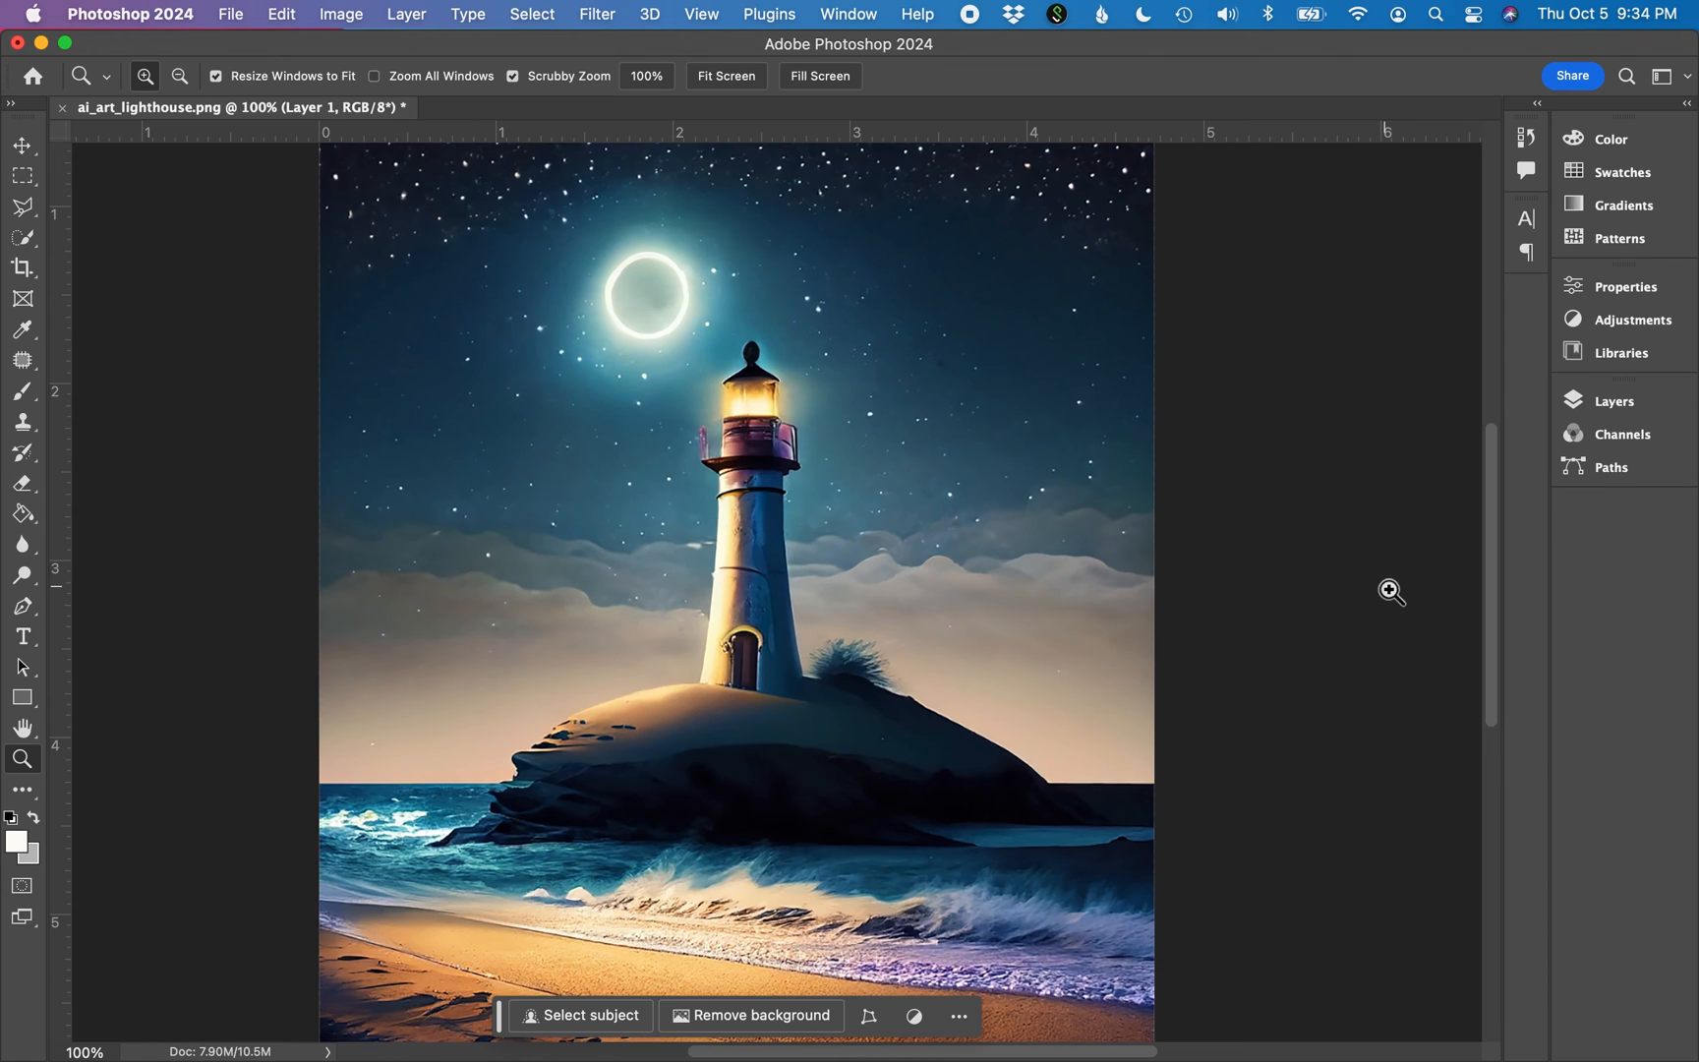